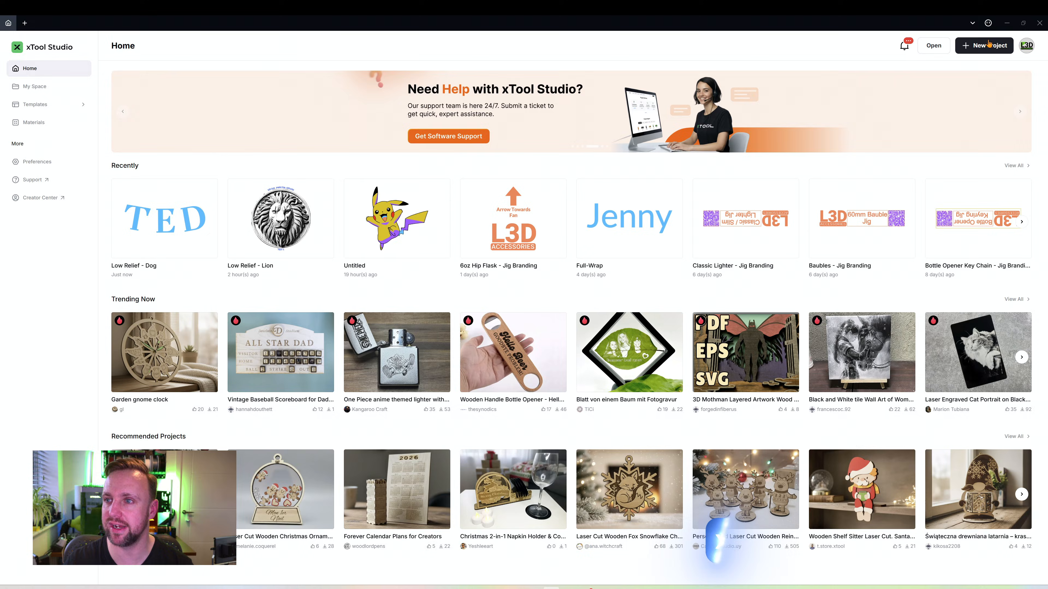
Step: Start a new blank project from the Home screen
left_click(983, 45)
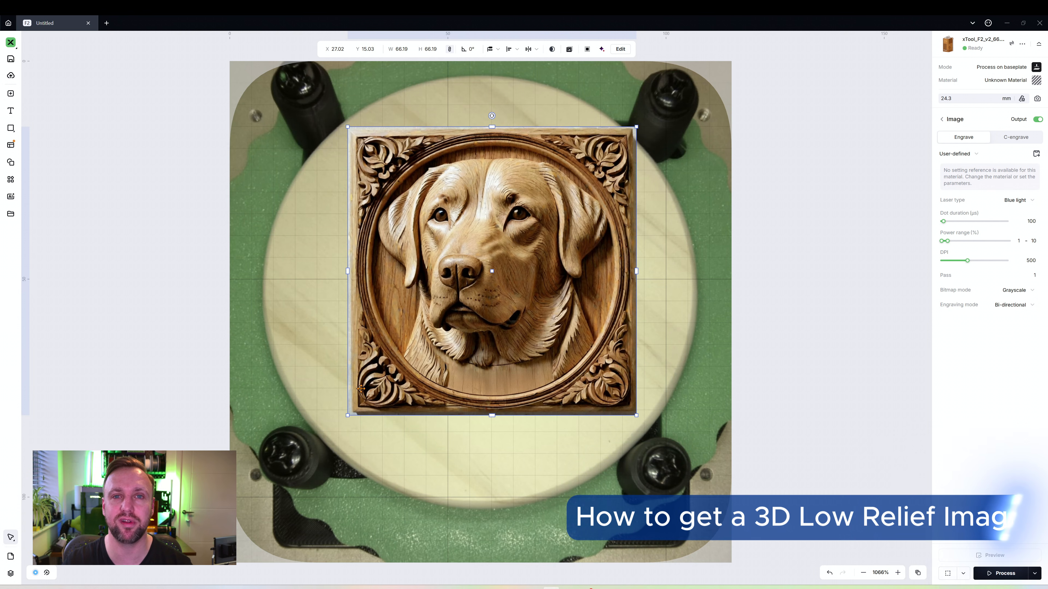
mouse_move(111, 203)
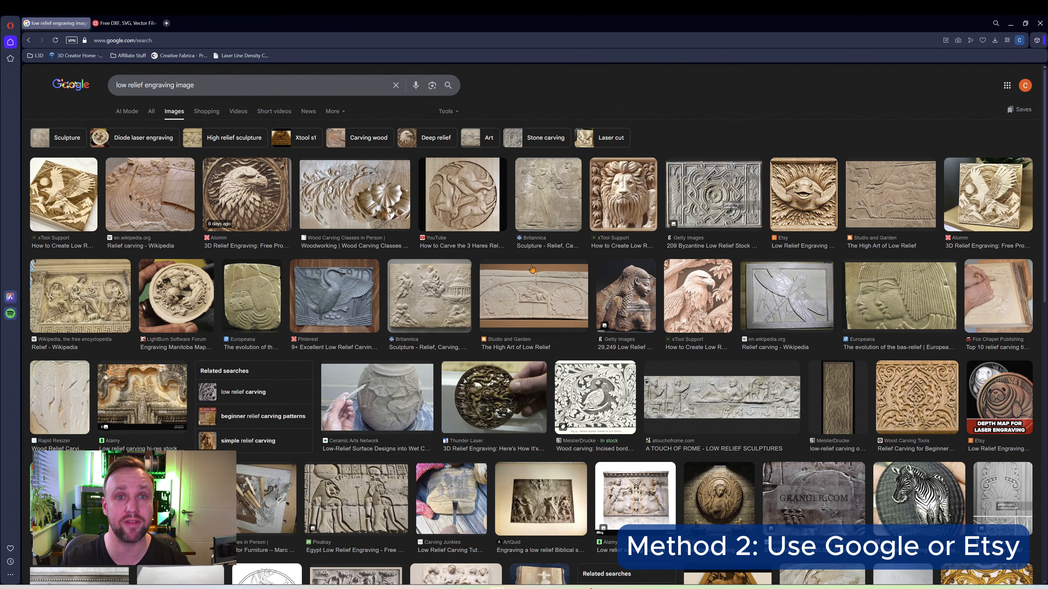
Step: Browse the low relief engraving image results, then switch to the Atomm site
scroll("down", 3)
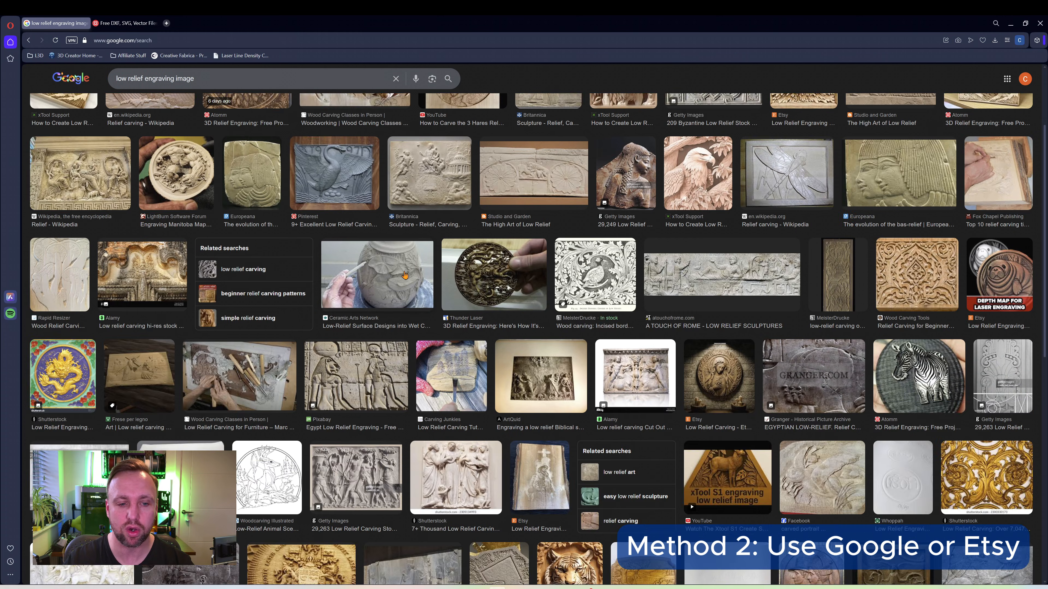
scroll("down", 3)
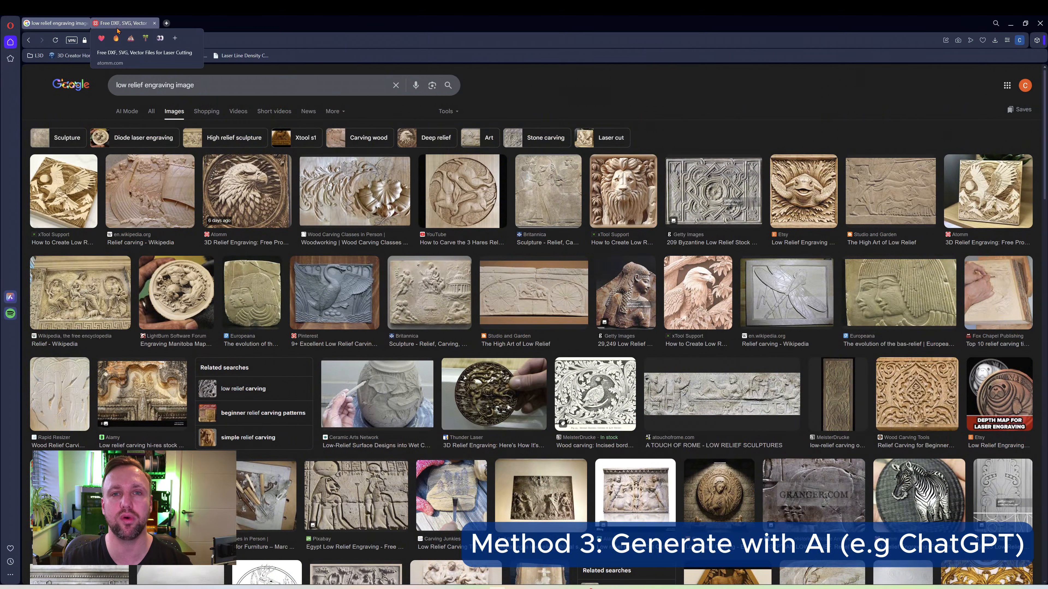
left_click(122, 23)
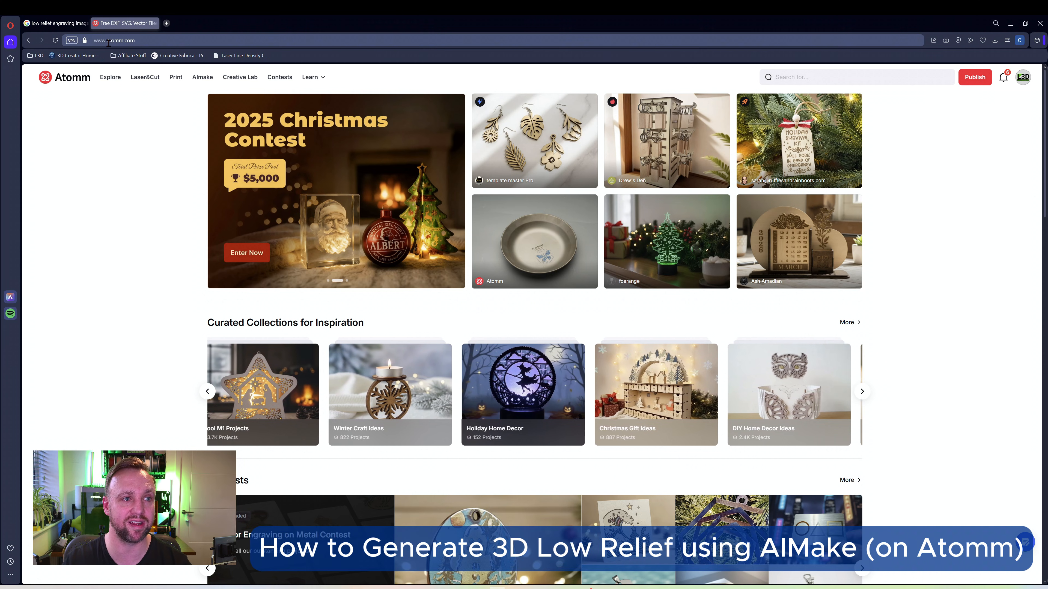
Step: Check the account credits and enter the AImake design generator
left_click(1021, 77)
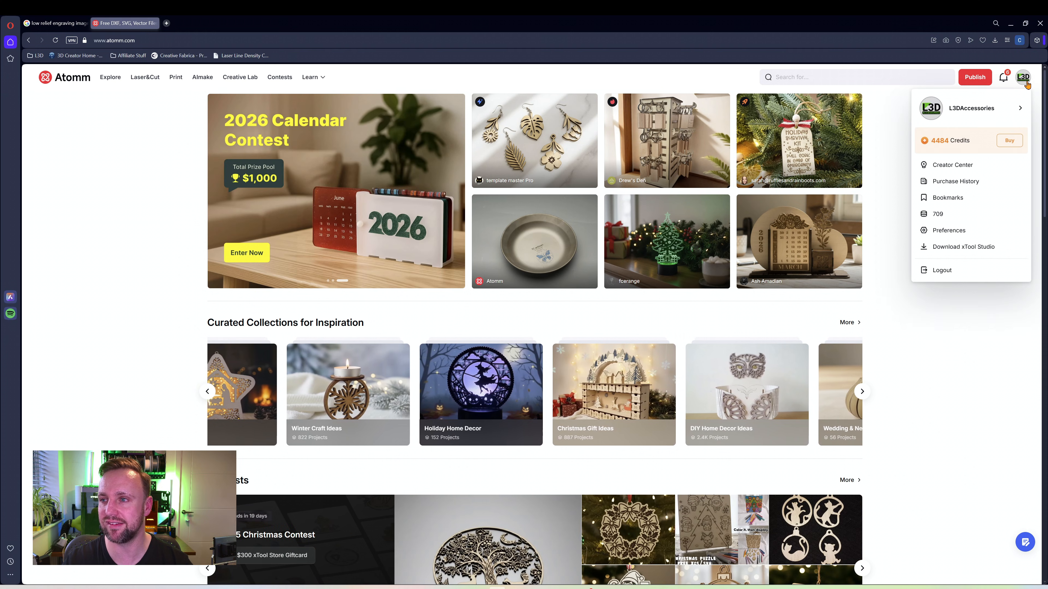
left_click(202, 77)
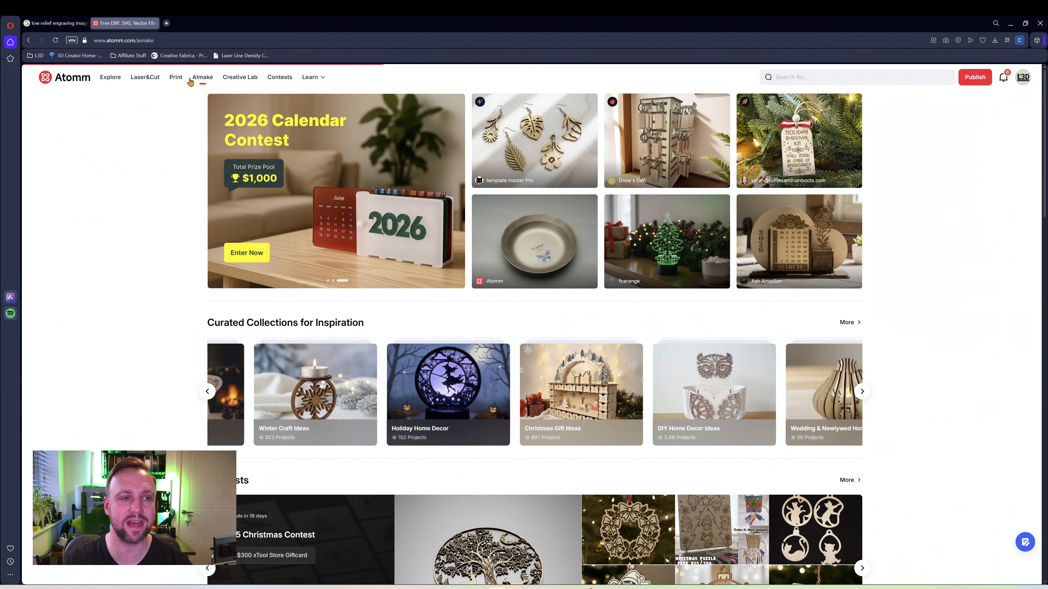
left_click(202, 77)
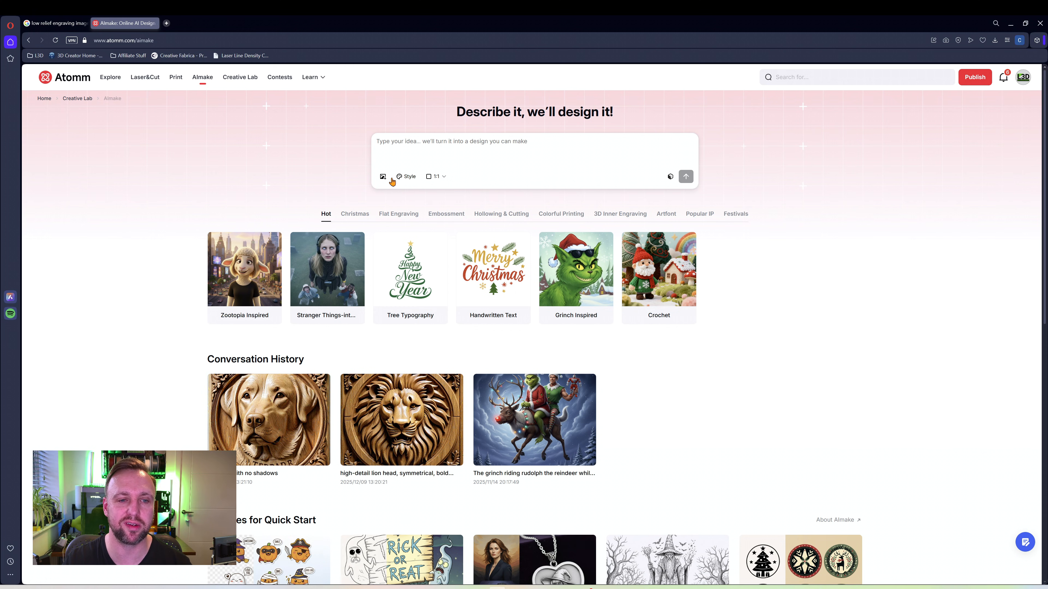
Step: Choose Low Relief as the design style from the style list
left_click(406, 176)
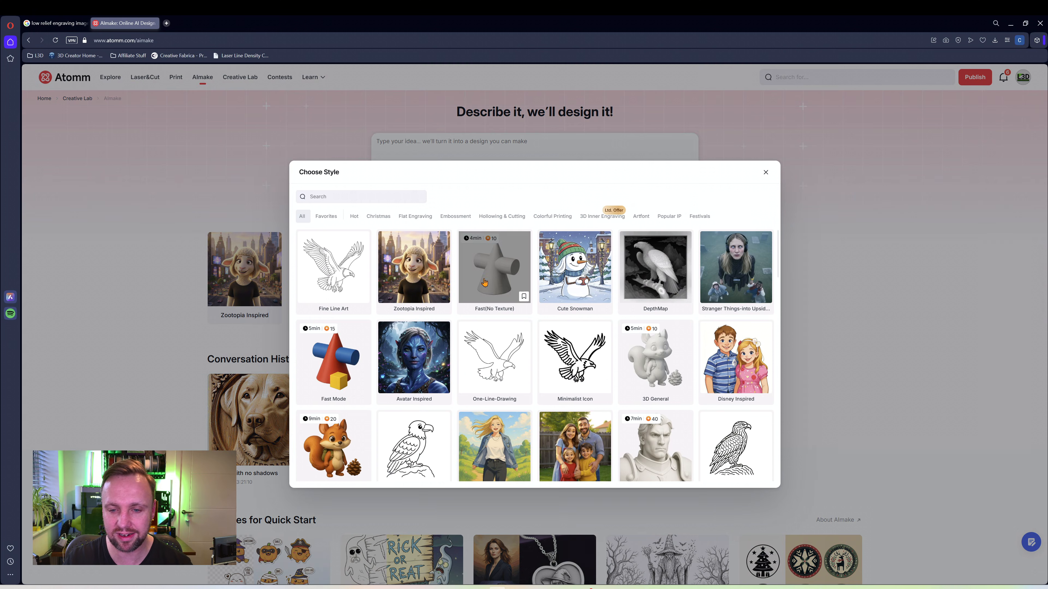
scroll("down", 3)
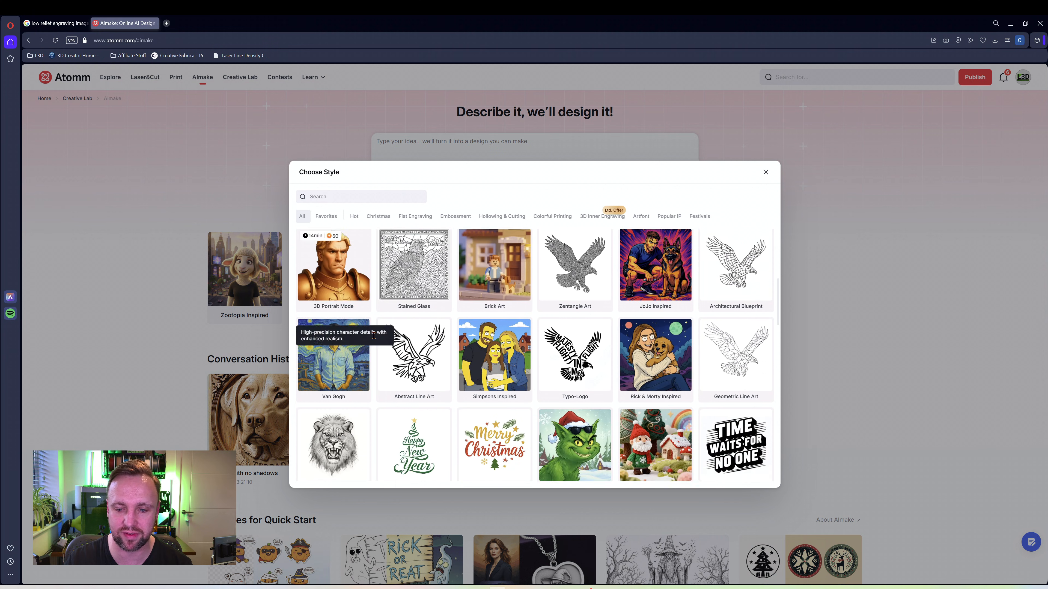
scroll("down", 3)
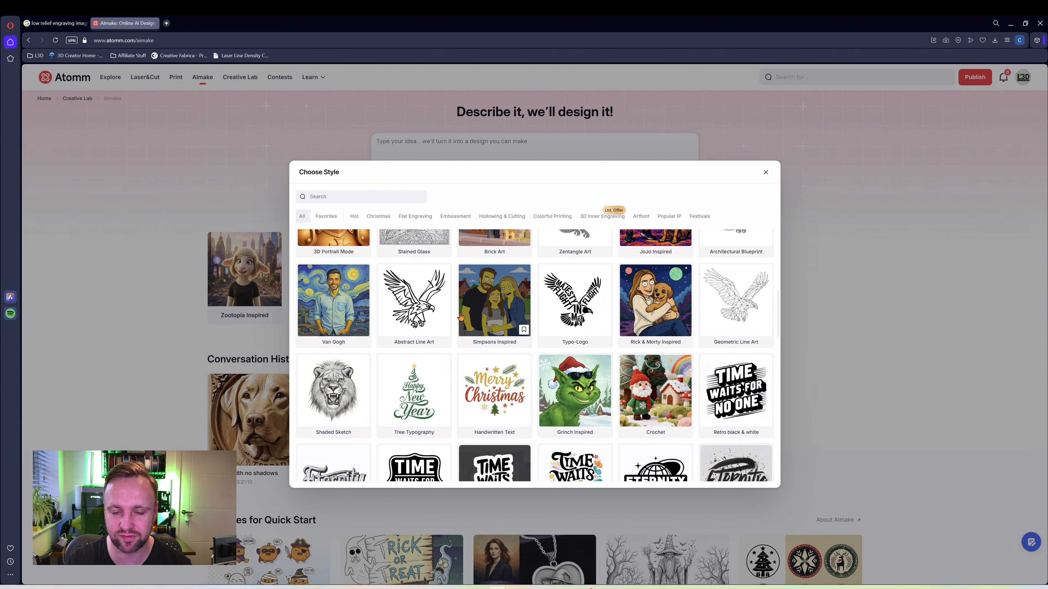
scroll("down", 3)
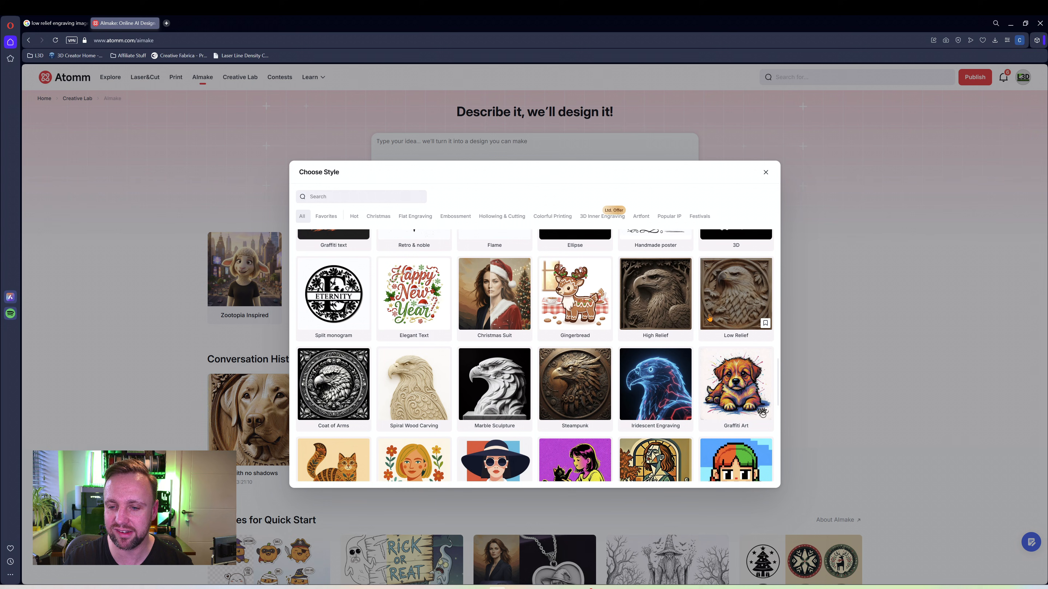
mouse_move(726, 283)
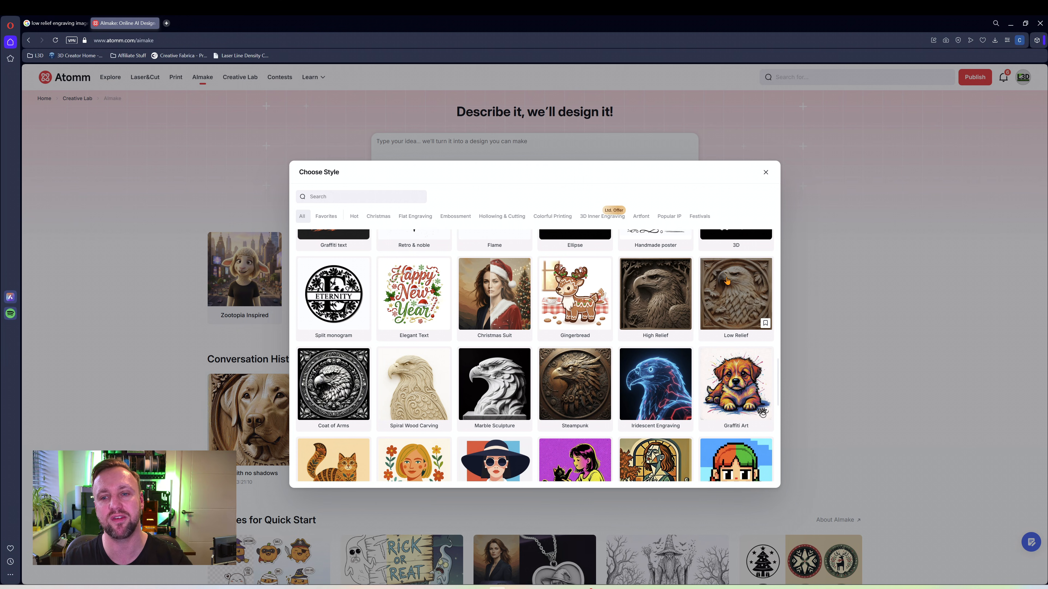
left_click(735, 294)
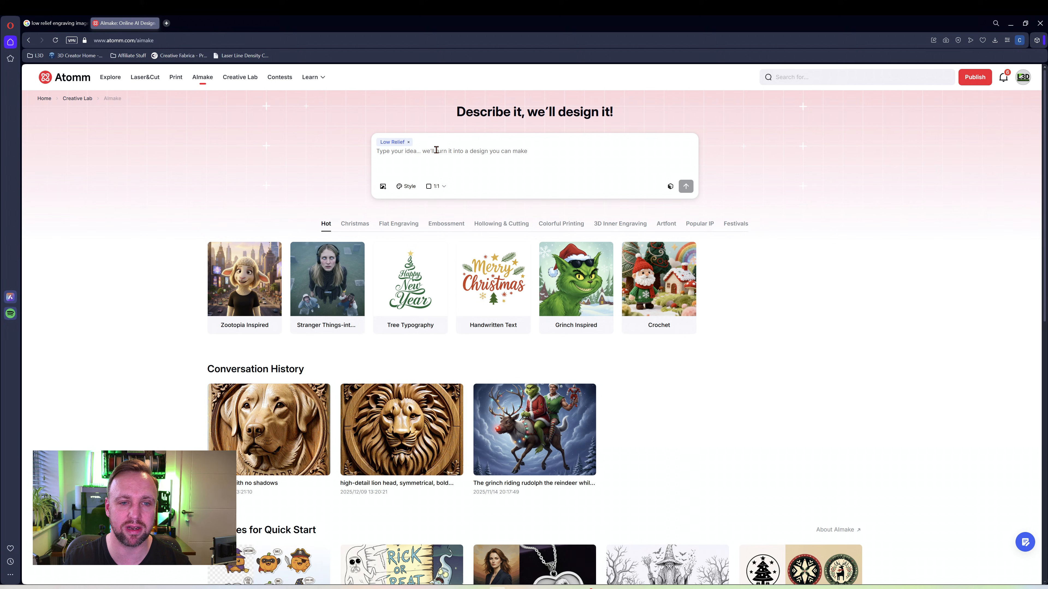
Step: Submit the prompt 'a majestic looking cat with a detailed background' for generation
left_click(435, 185)
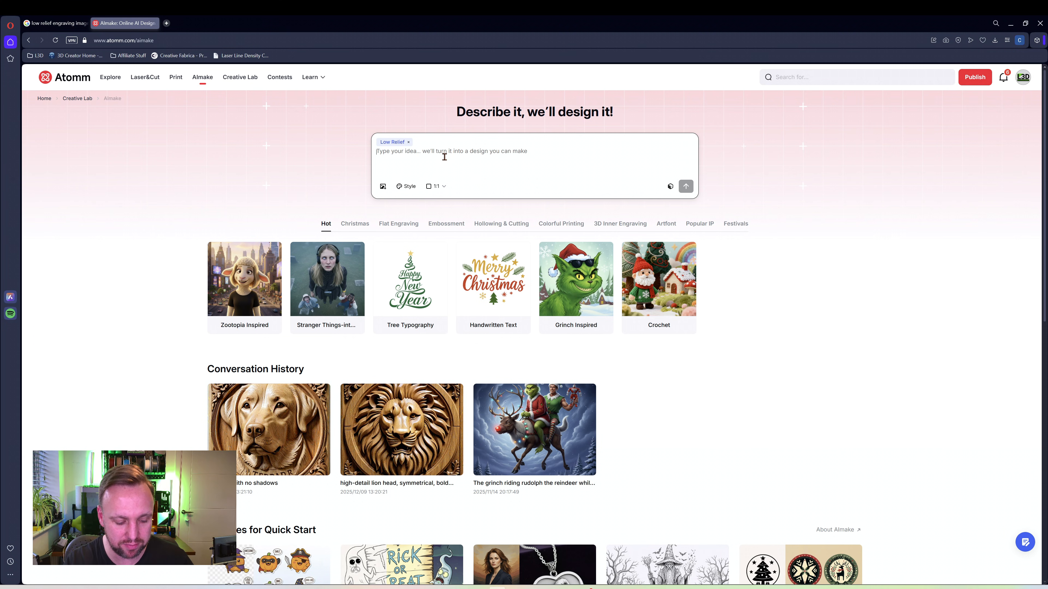
type("a majestic looking cat with a d")
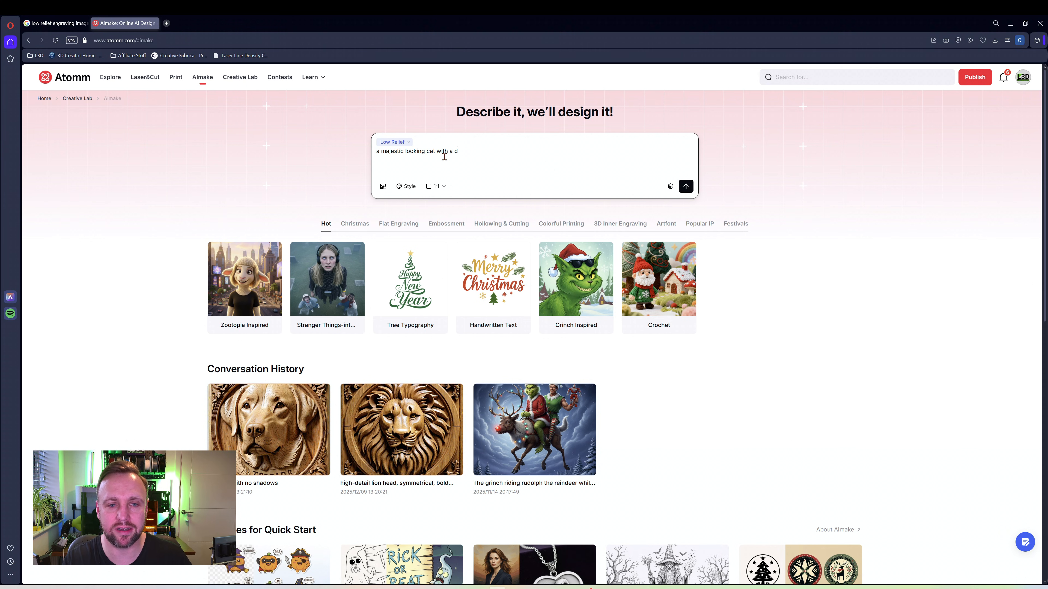
type("etailed background")
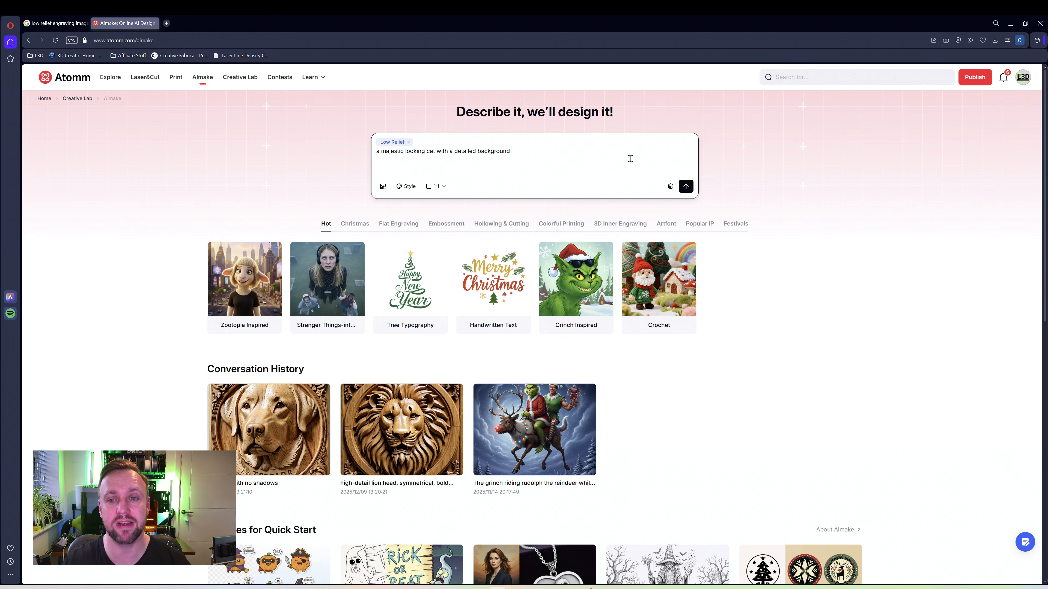
left_click(686, 187)
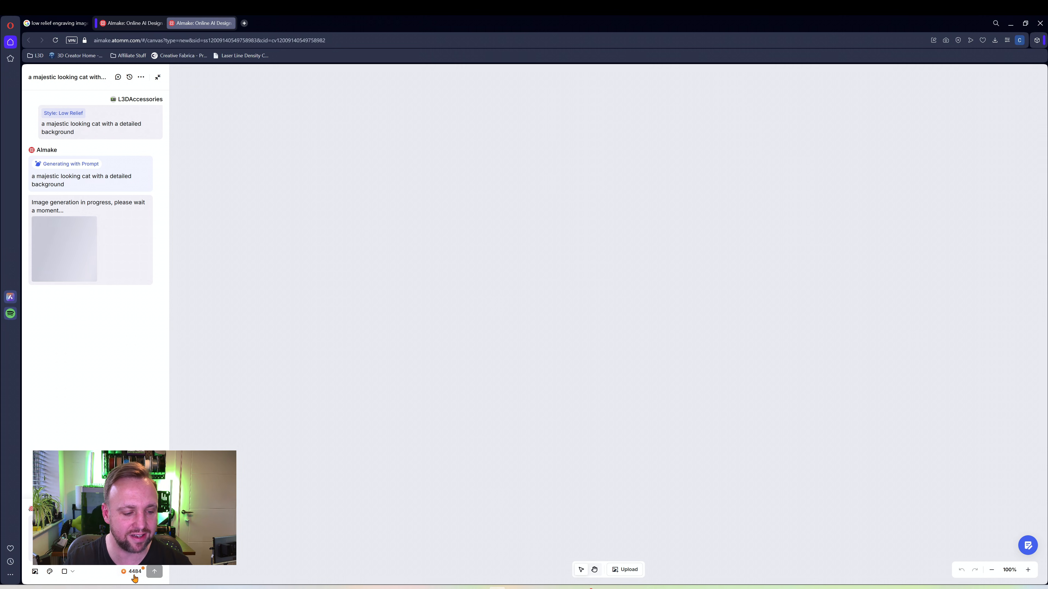
mouse_move(67, 301)
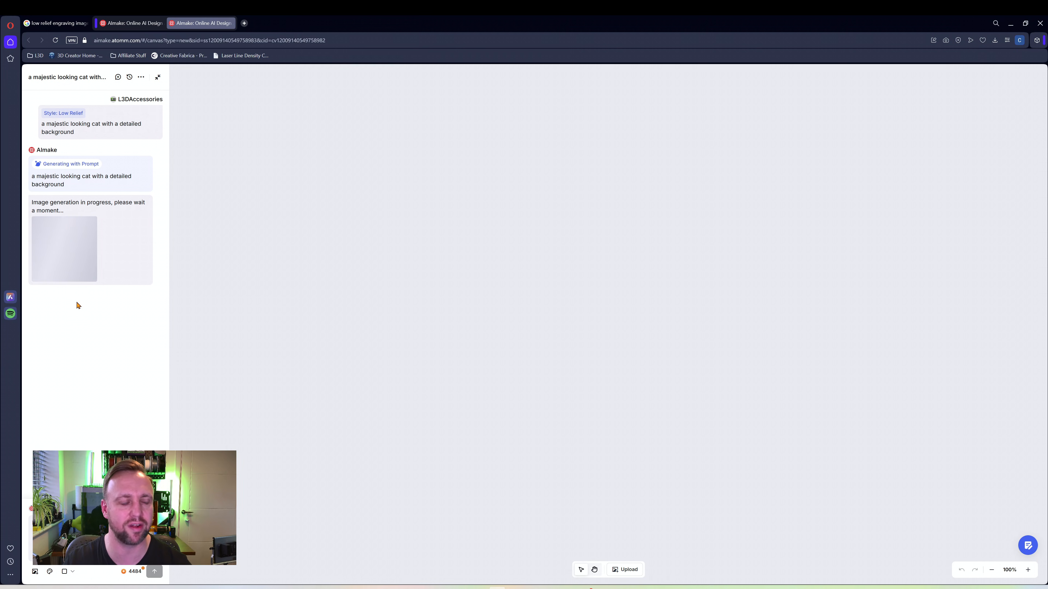
mouse_move(84, 300)
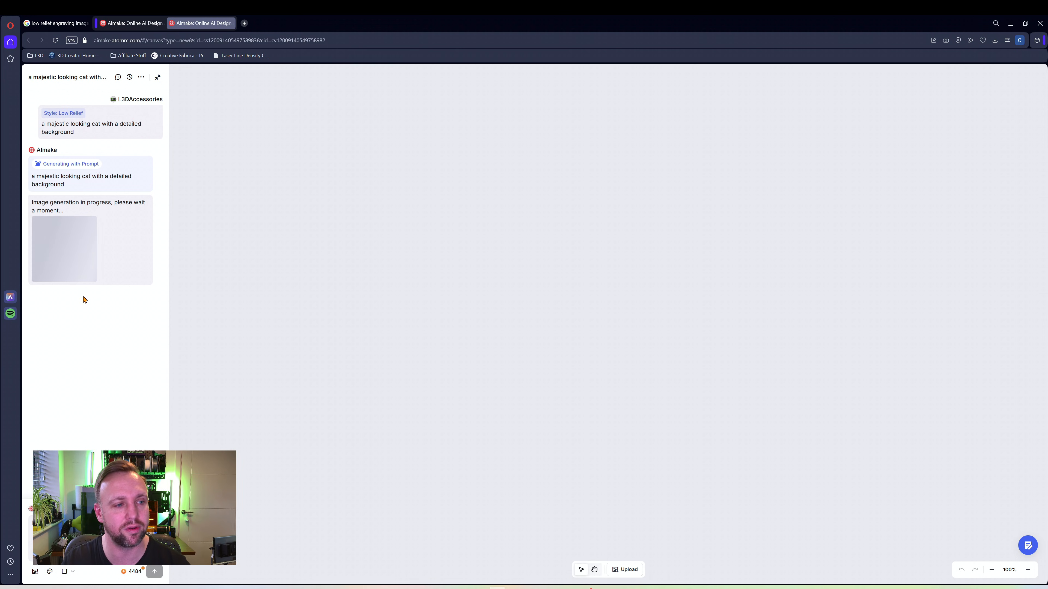
mouse_move(93, 300)
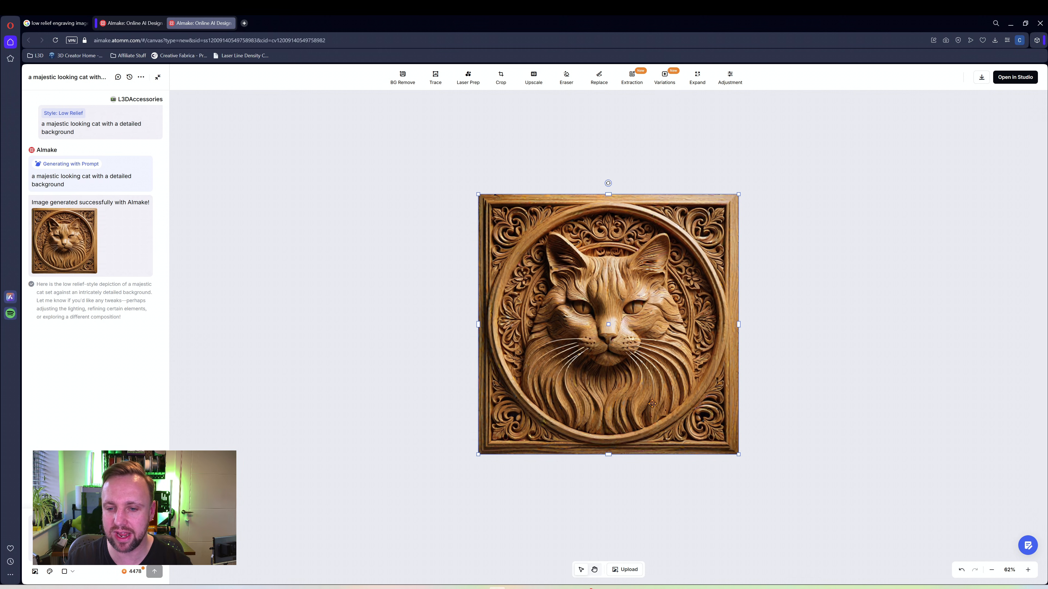
mouse_move(464, 252)
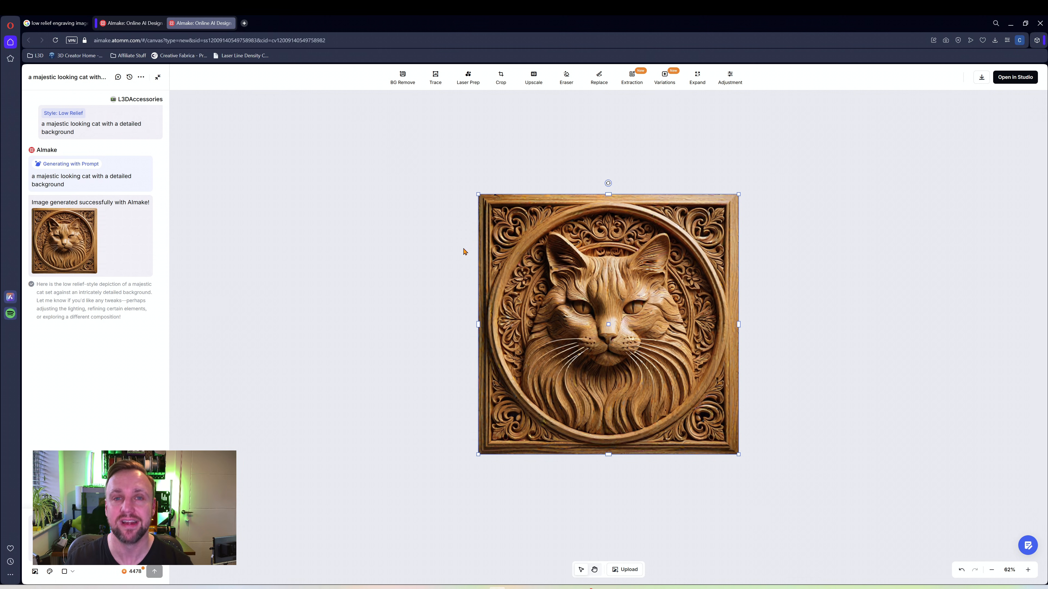
mouse_move(568, 142)
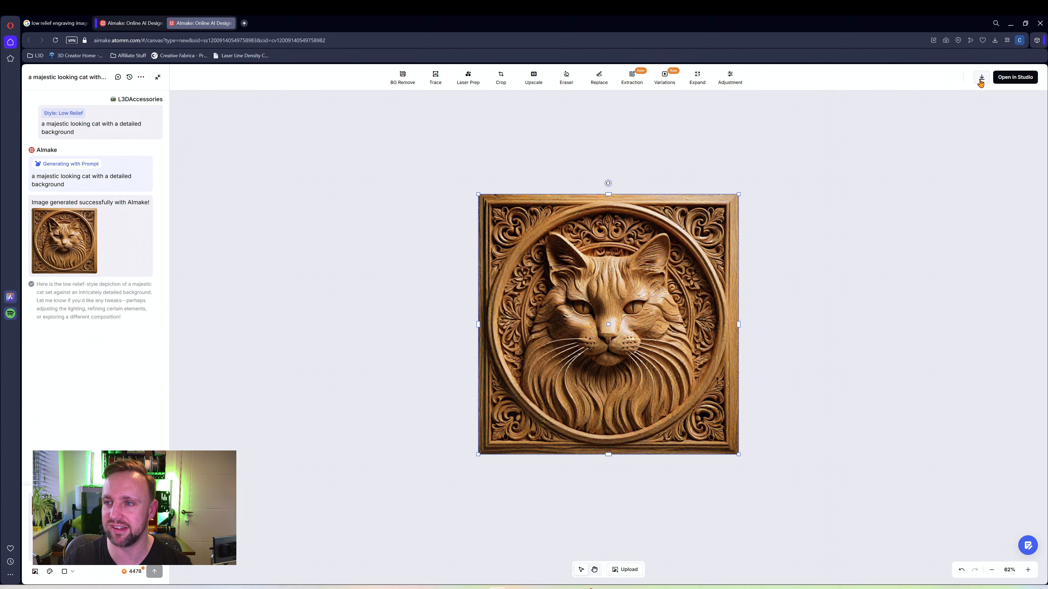
Step: Download the generated low relief cat image
left_click(995, 39)
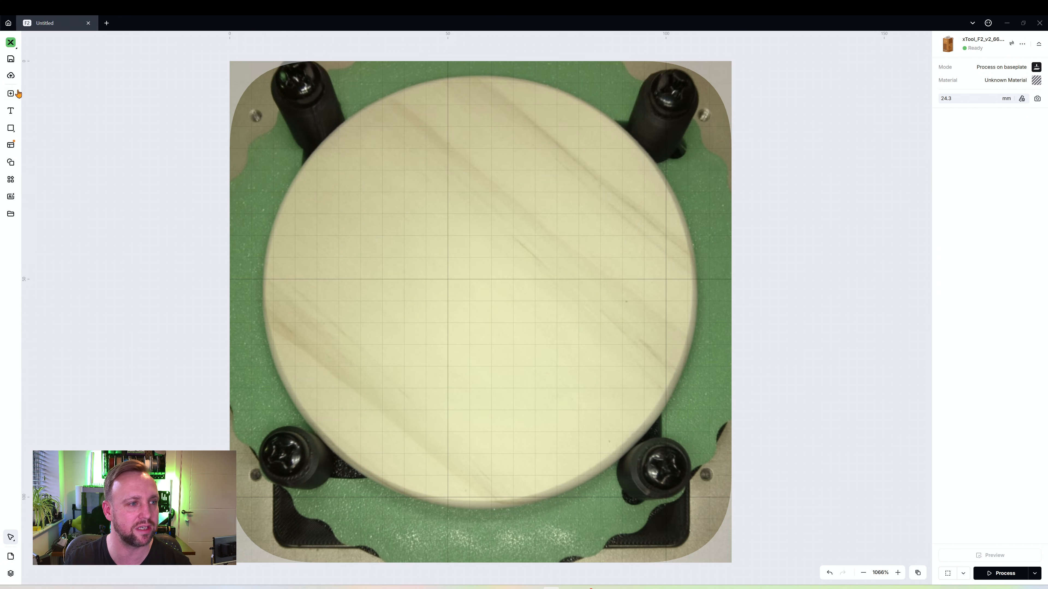
Step: Import the cat image and move it off to the right of the coaster
left_click(9, 94)
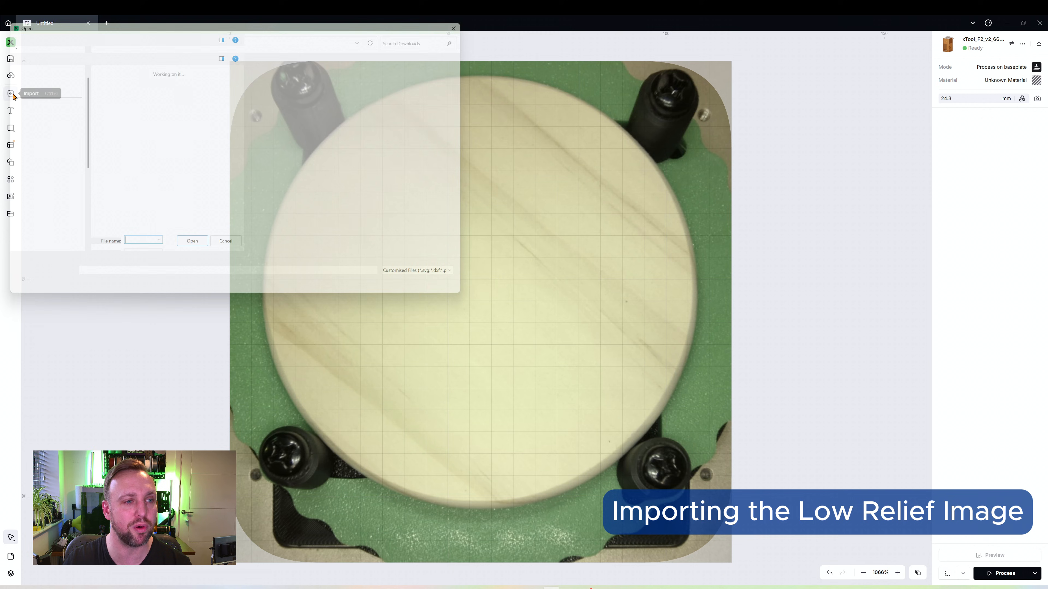
left_click(192, 241)
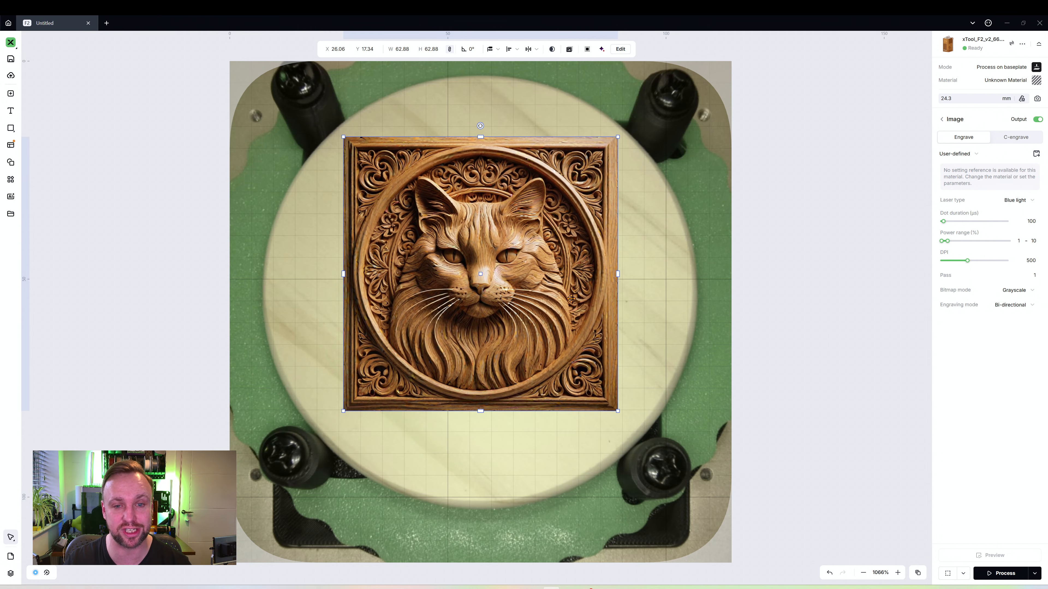
left_click_drag(480, 274, 488, 366)
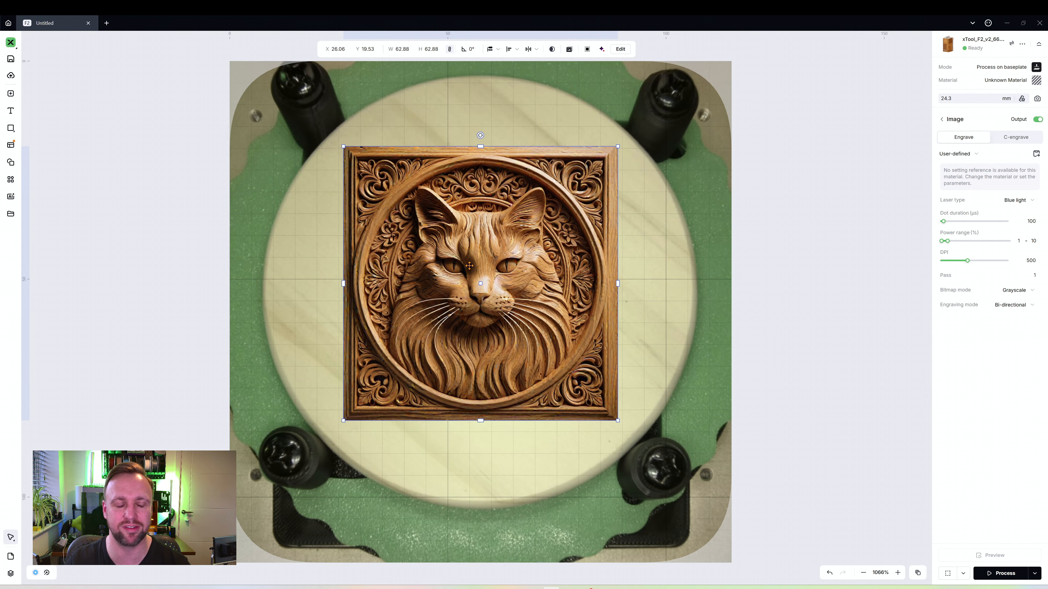
left_click_drag(479, 283, 799, 339)
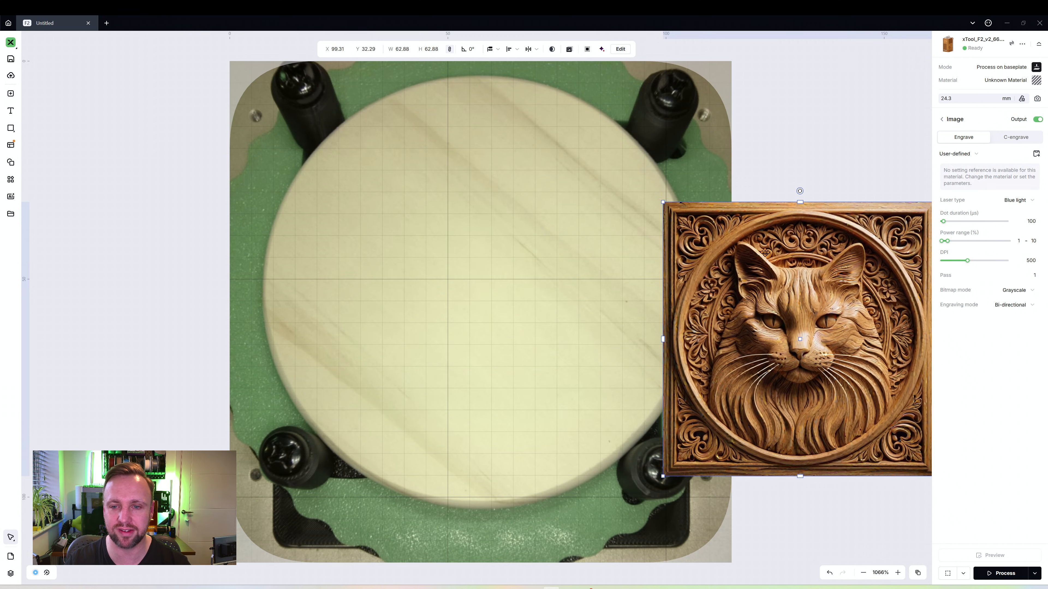
left_click_drag(800, 338, 823, 405)
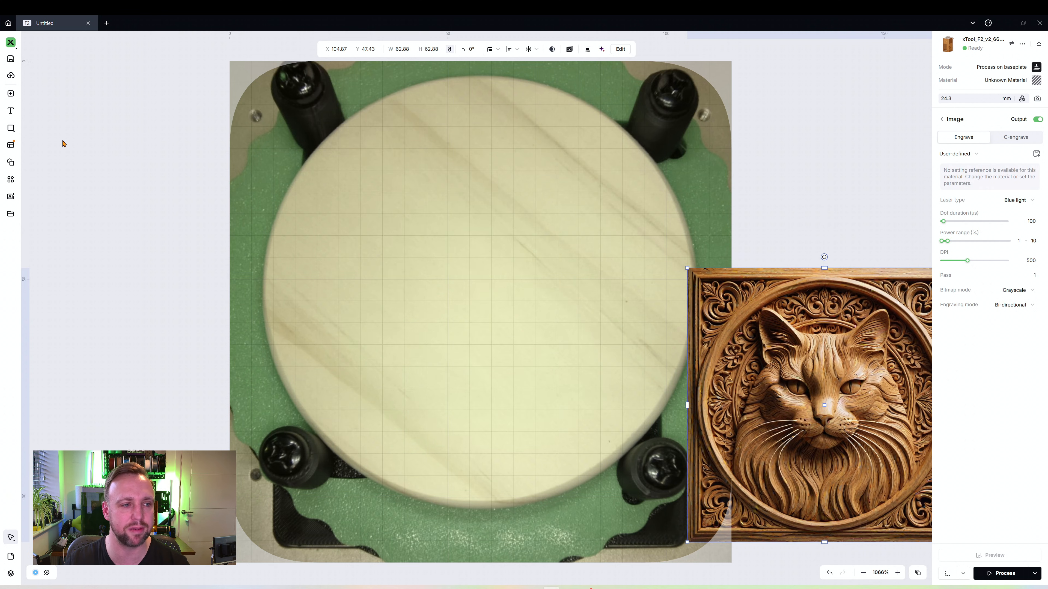
left_click(9, 128)
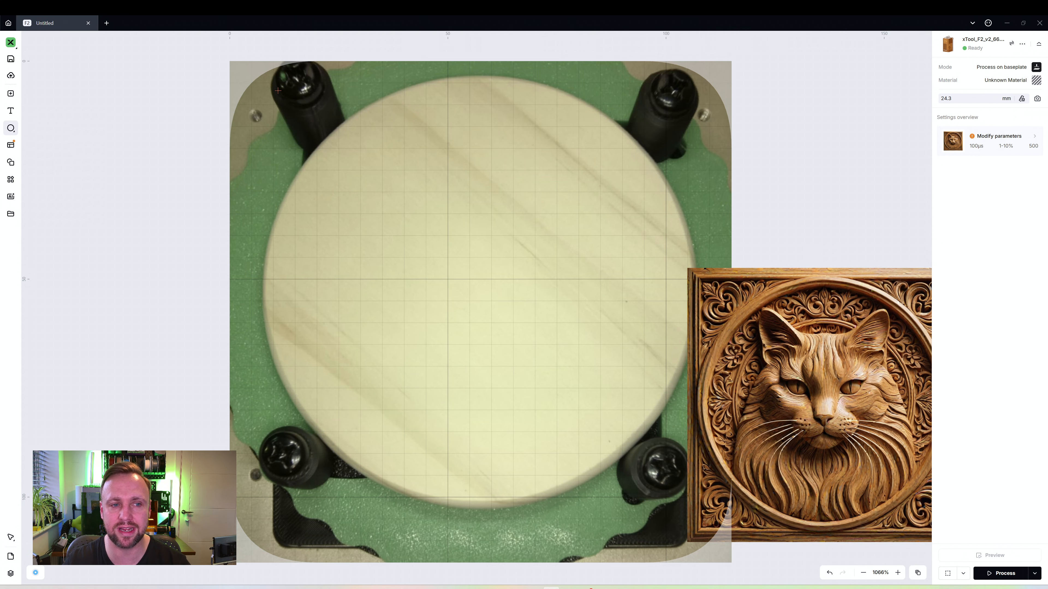
Step: Position the 95 mm circle to match the coaster's edge in the camera view
left_click_drag(277, 90, 588, 438)
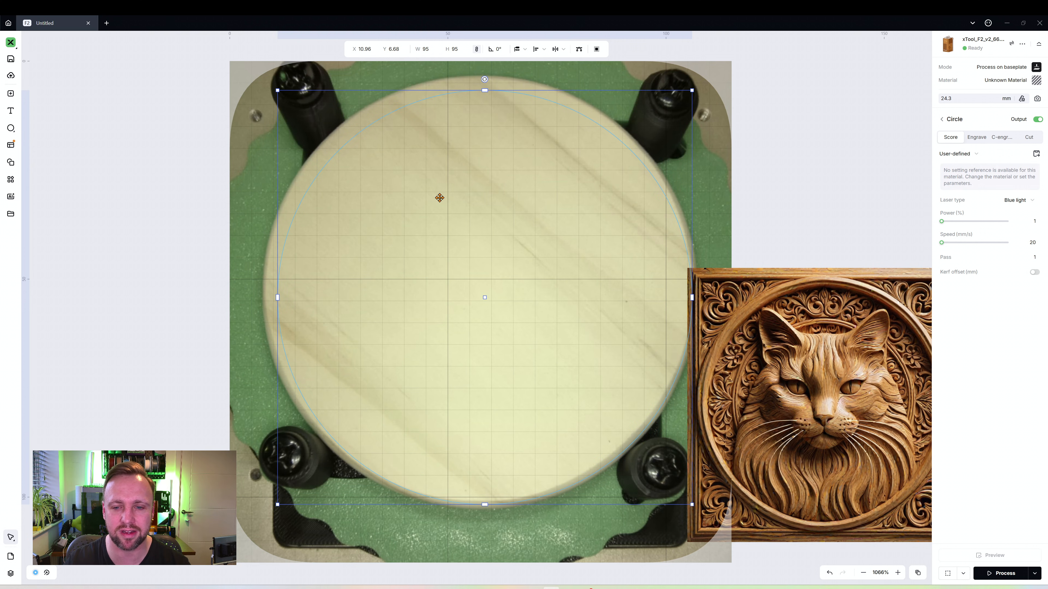
left_click_drag(439, 197, 431, 194)
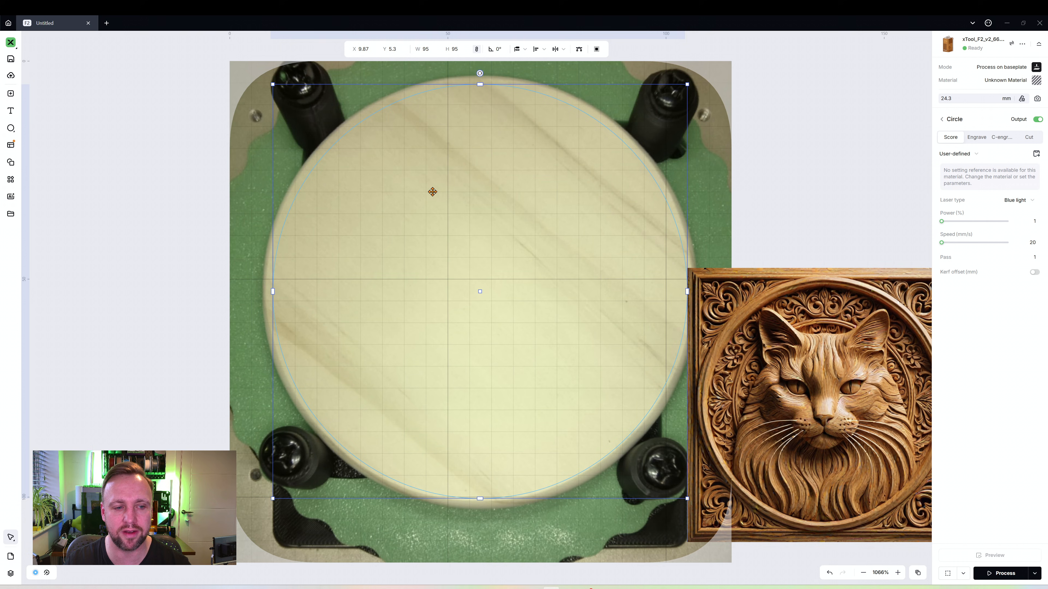
left_click_drag(432, 192, 535, 343)
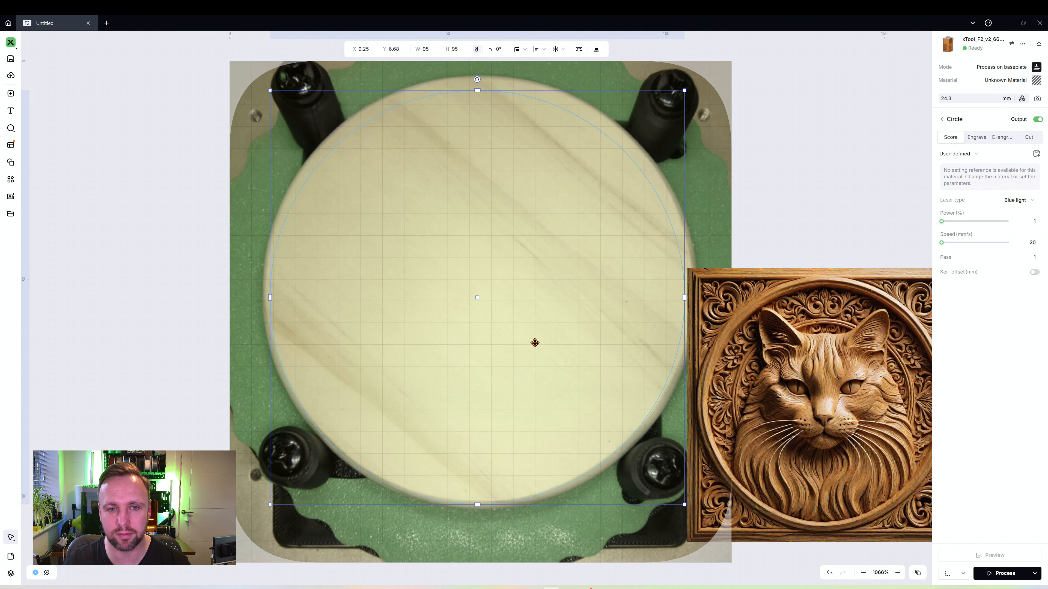
left_click_drag(535, 342, 539, 337)
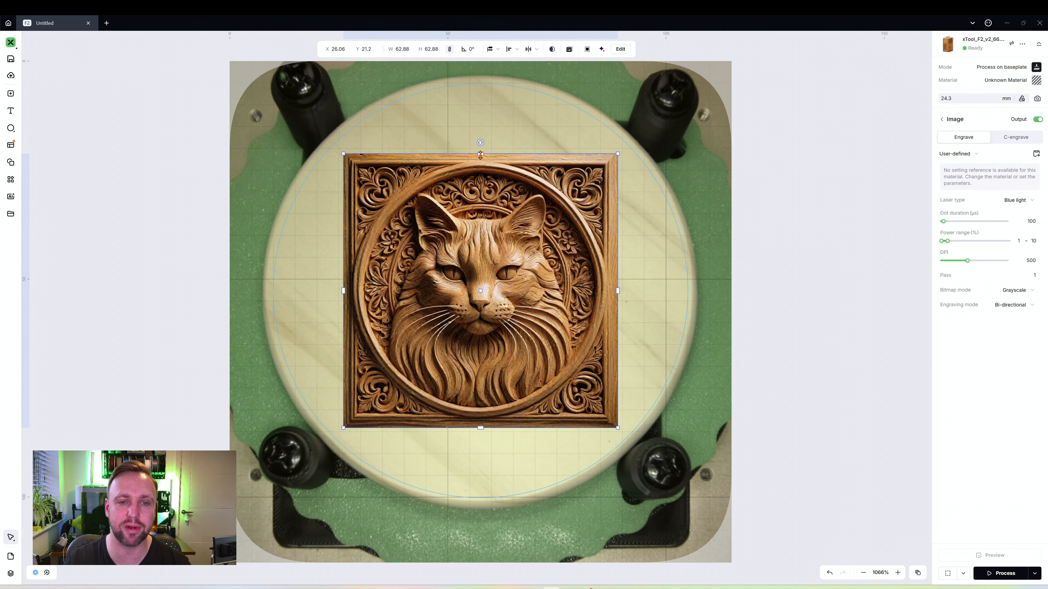
Step: Enlarge the cat image to about 100 mm so its round frame covers the circle
left_click_drag(617, 427, 628, 427)
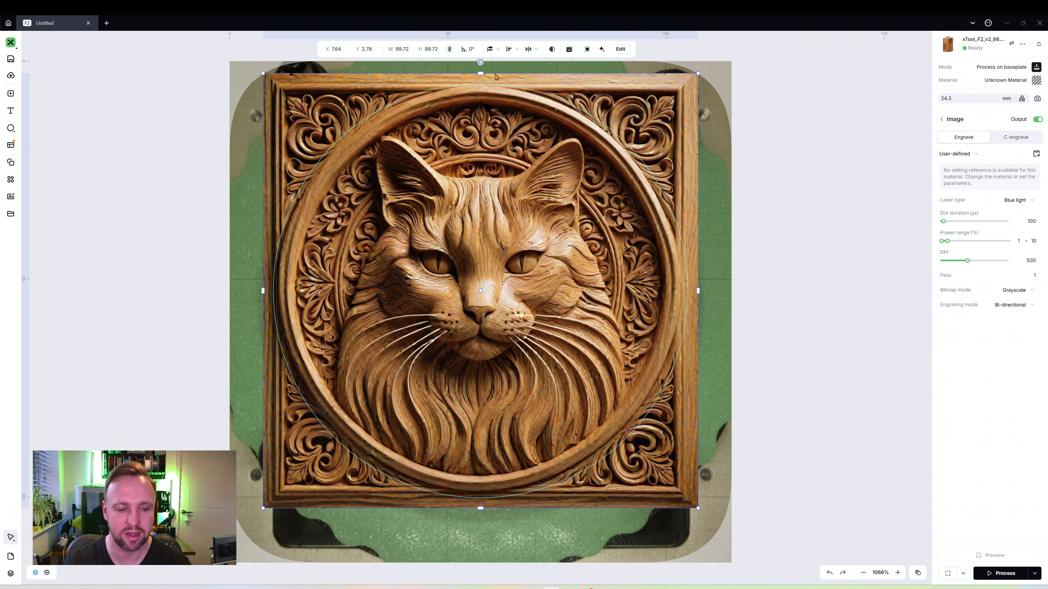
left_click_drag(480, 73, 497, 73)
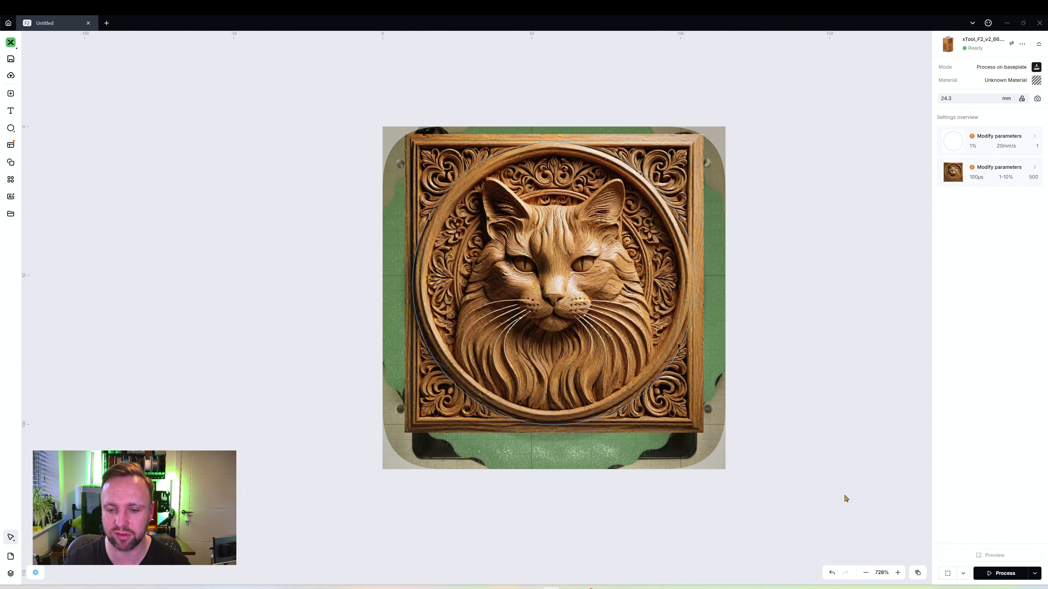
Step: Mask the cat image with the circle and select the mask outline
left_click(553, 298)
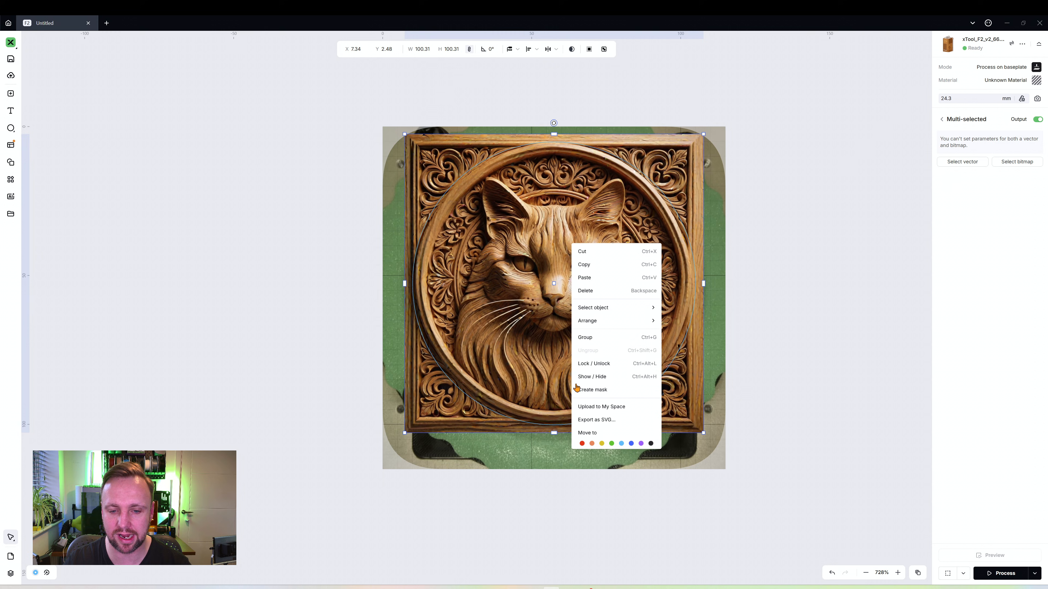
left_click(593, 389)
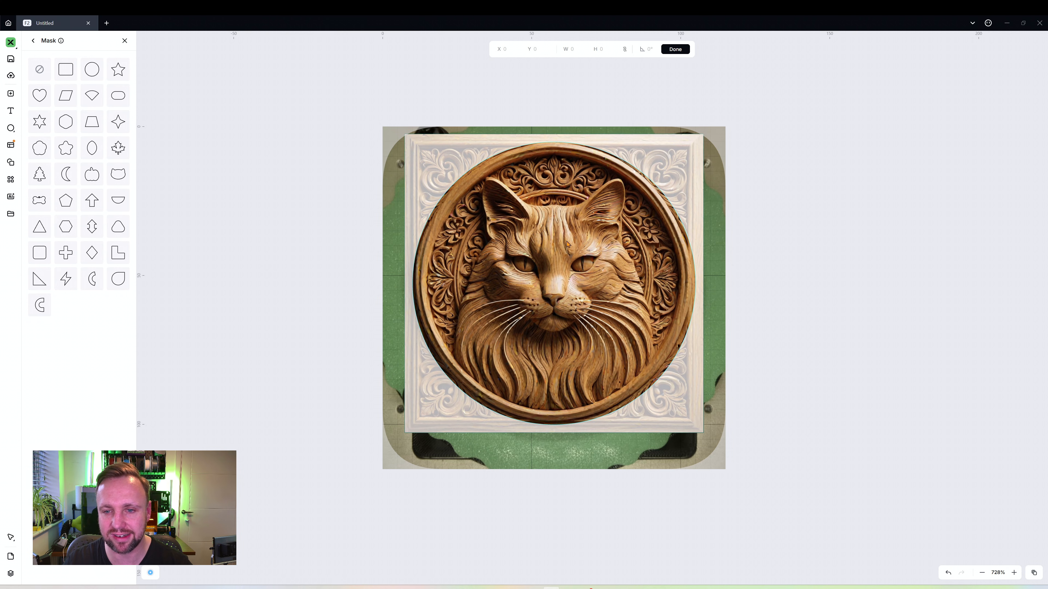
left_click(91, 69)
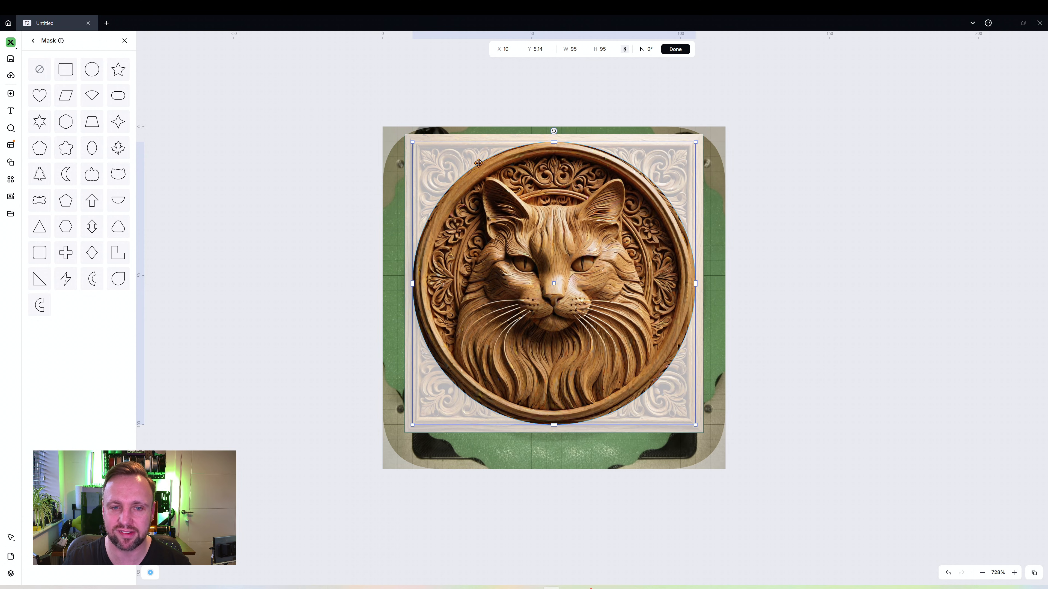
mouse_move(623, 49)
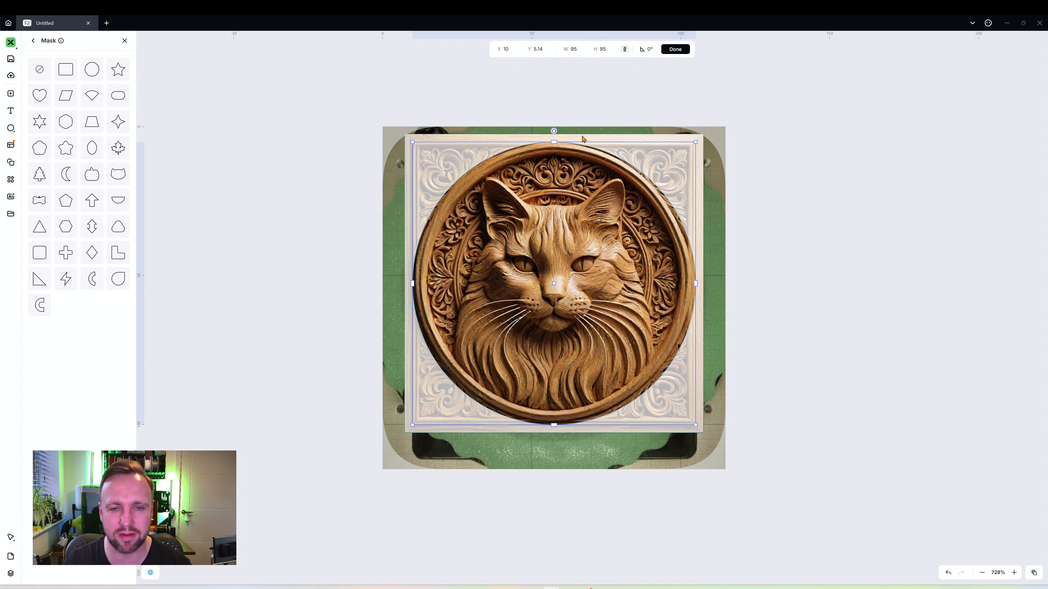
mouse_move(588, 137)
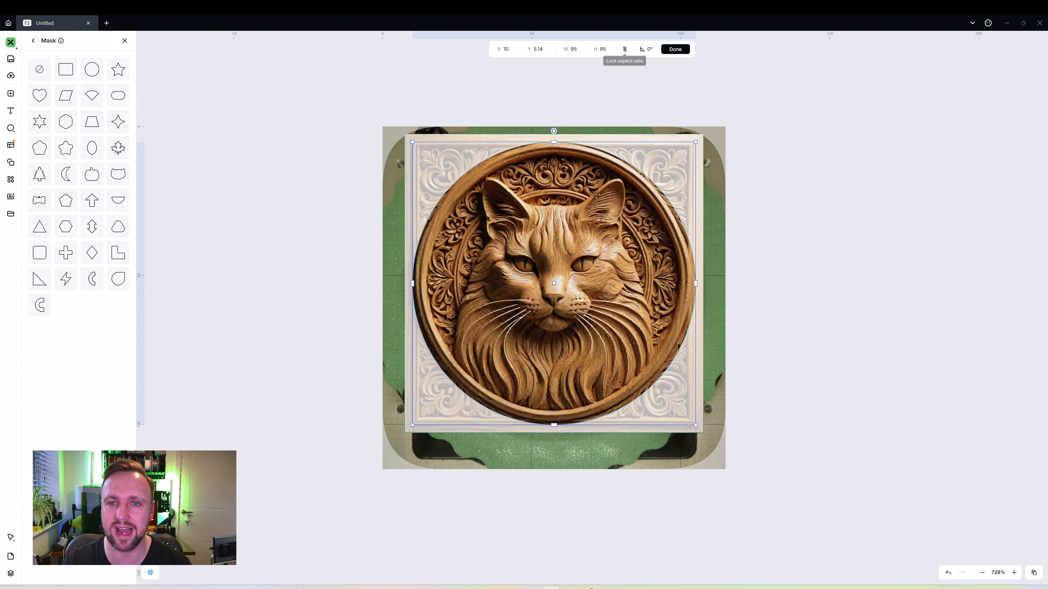
Step: Resize the mask to fit the carved round frame and confirm it
left_click_drag(695, 283, 690, 283)
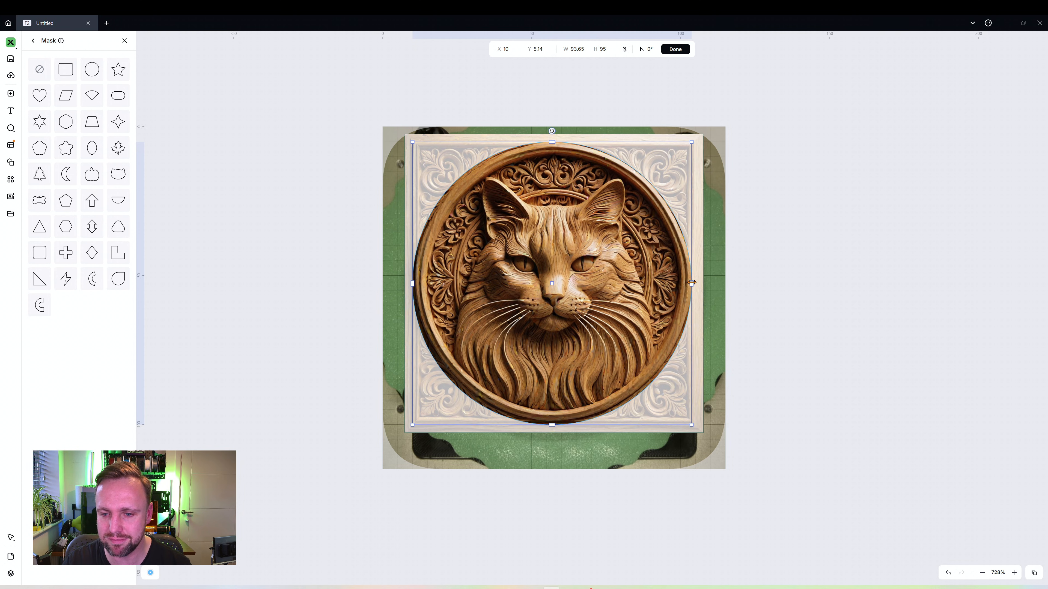
left_click_drag(691, 282, 693, 283)
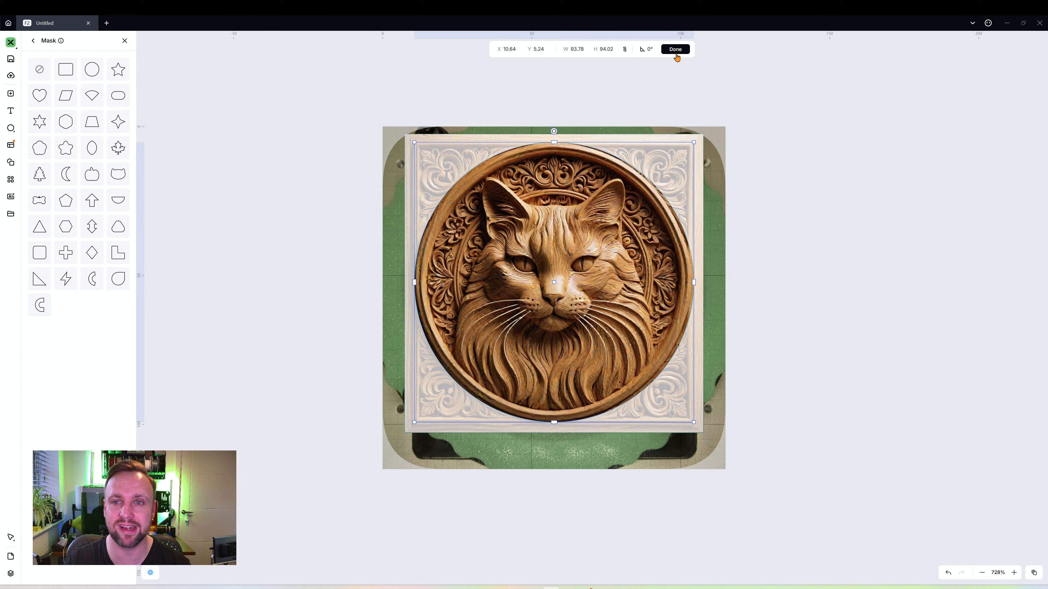
left_click(675, 49)
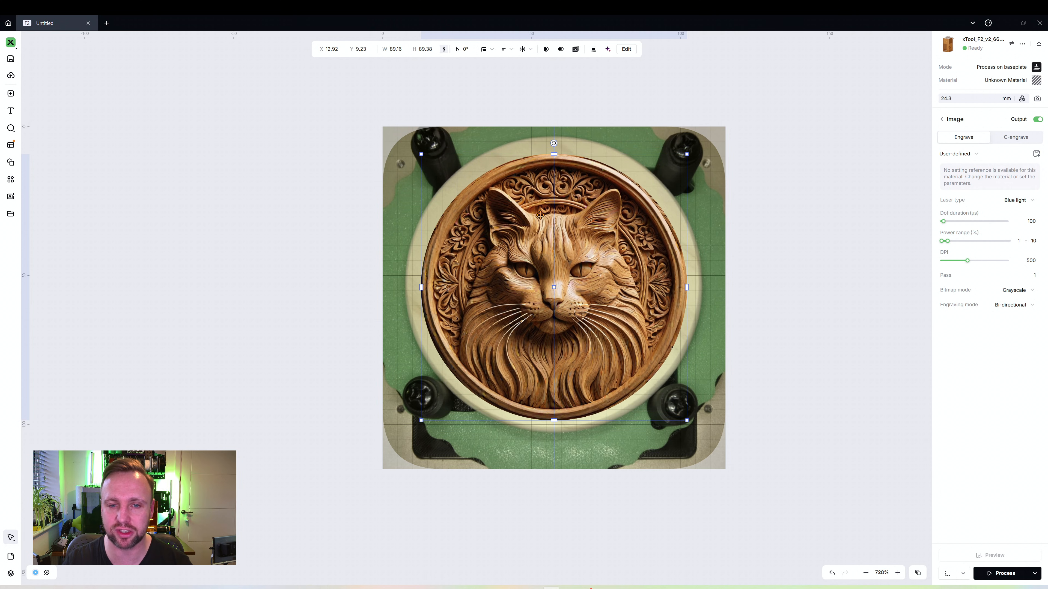
Step: Recentre the masked cat and size it to 94 × 94 mm with proportions locked
left_click_drag(553, 288, 553, 282)
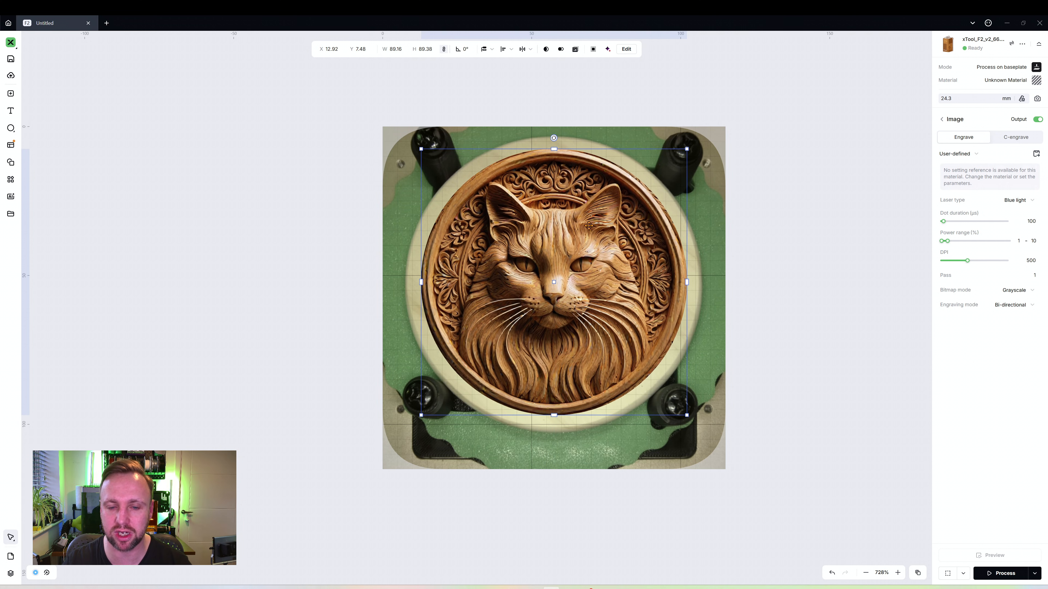
left_click(393, 49)
type("94")
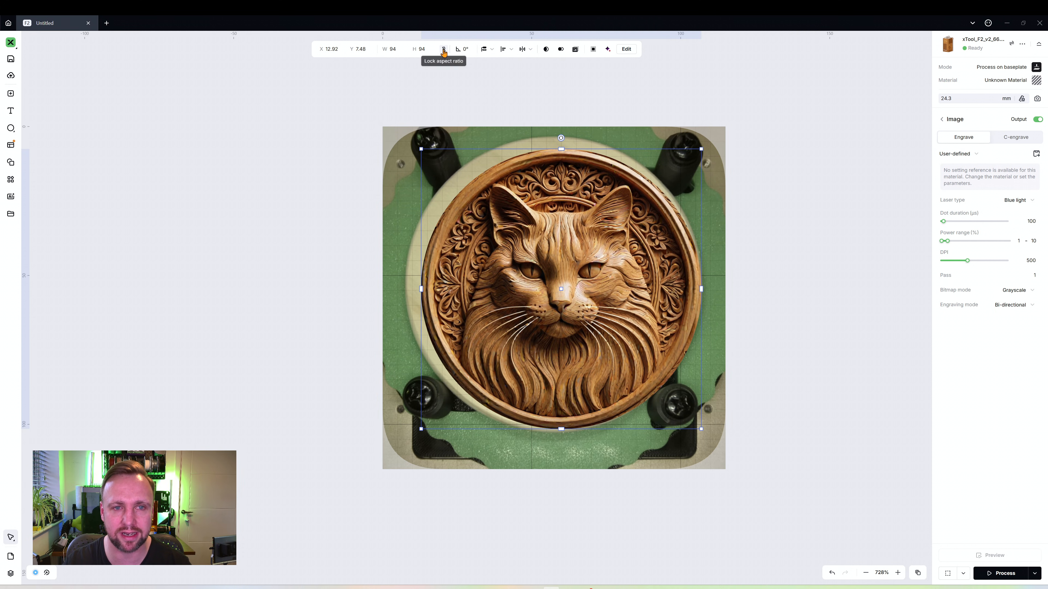
left_click(390, 49)
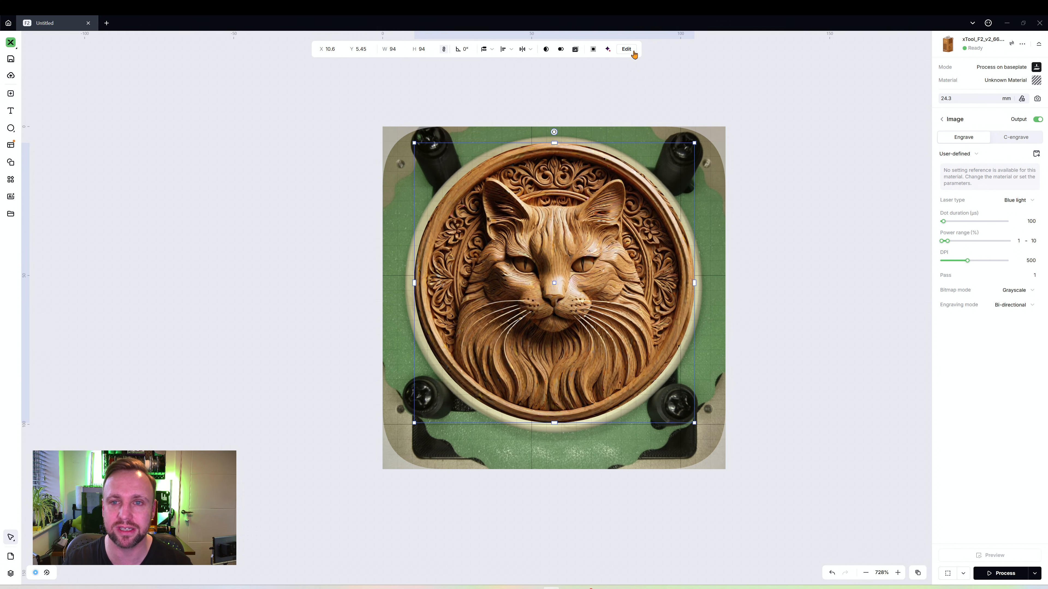
Step: Raise the cat image's Sharpness to 50 in Adjustments
left_click(625, 48)
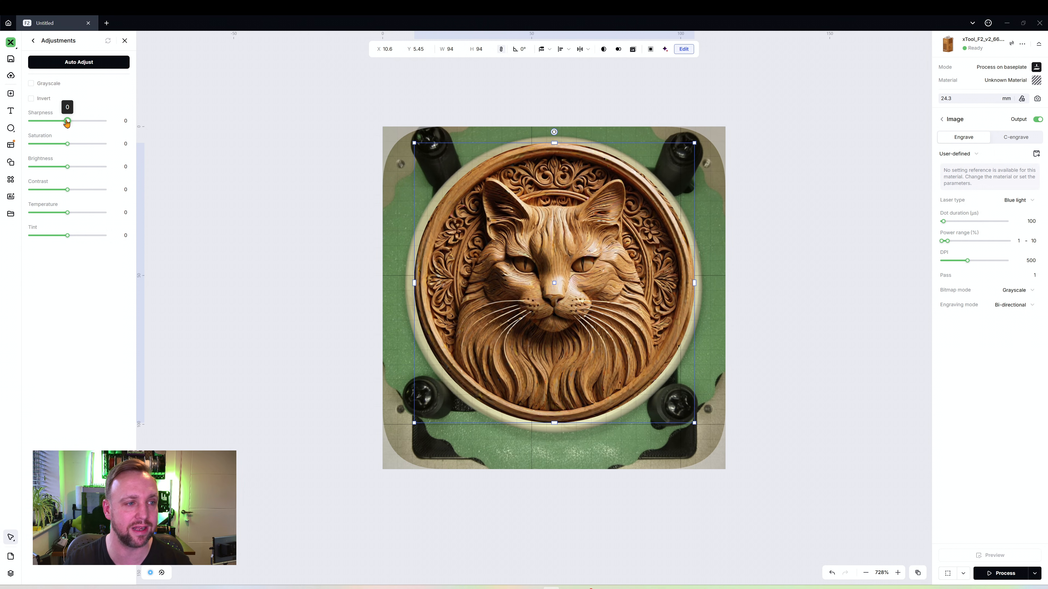
left_click_drag(66, 120, 104, 120)
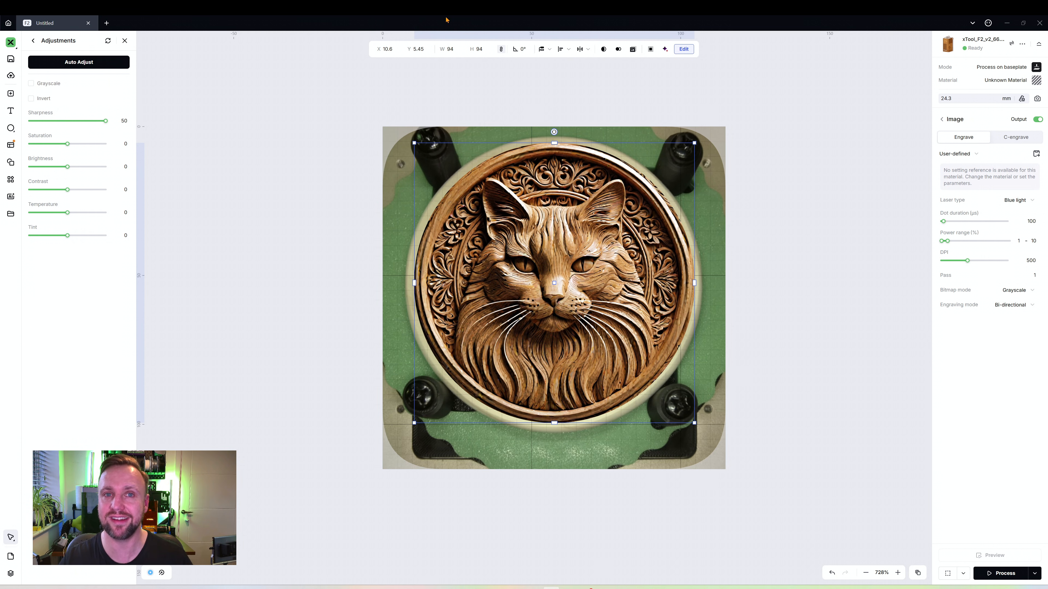
mouse_move(392, 179)
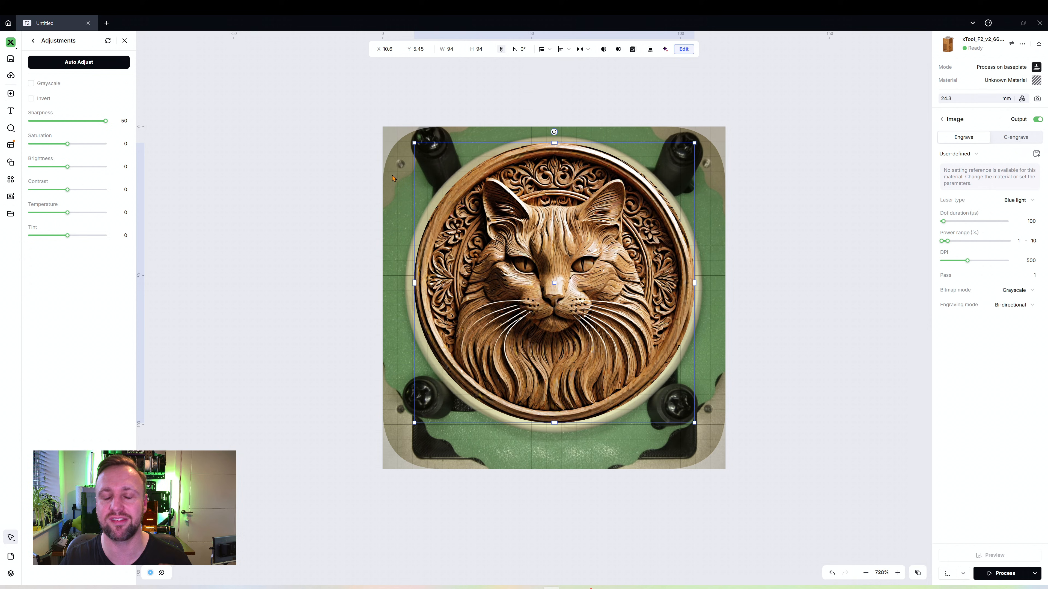
mouse_move(401, 124)
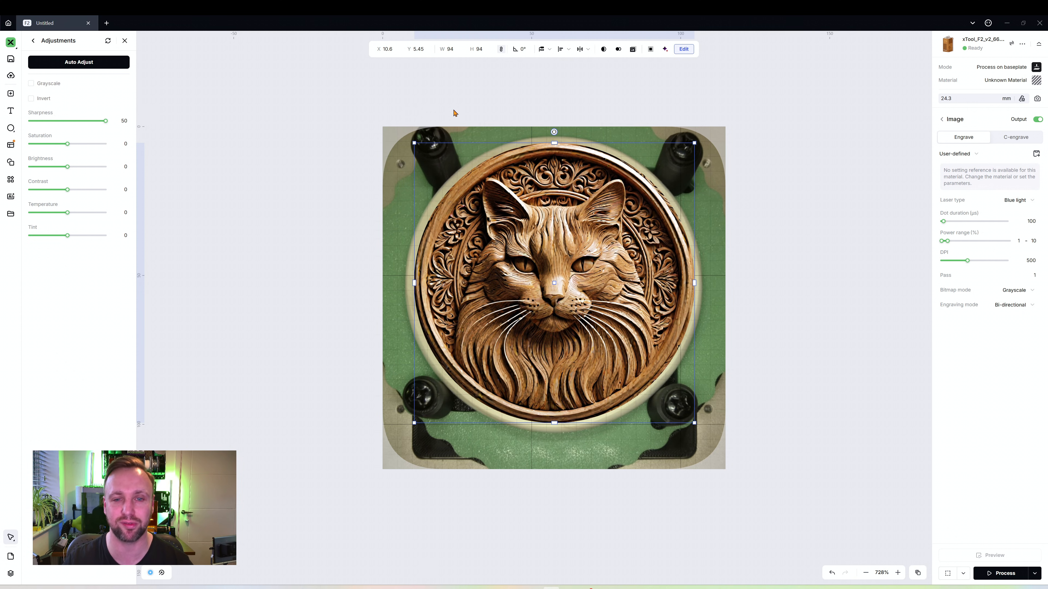
left_click(124, 39)
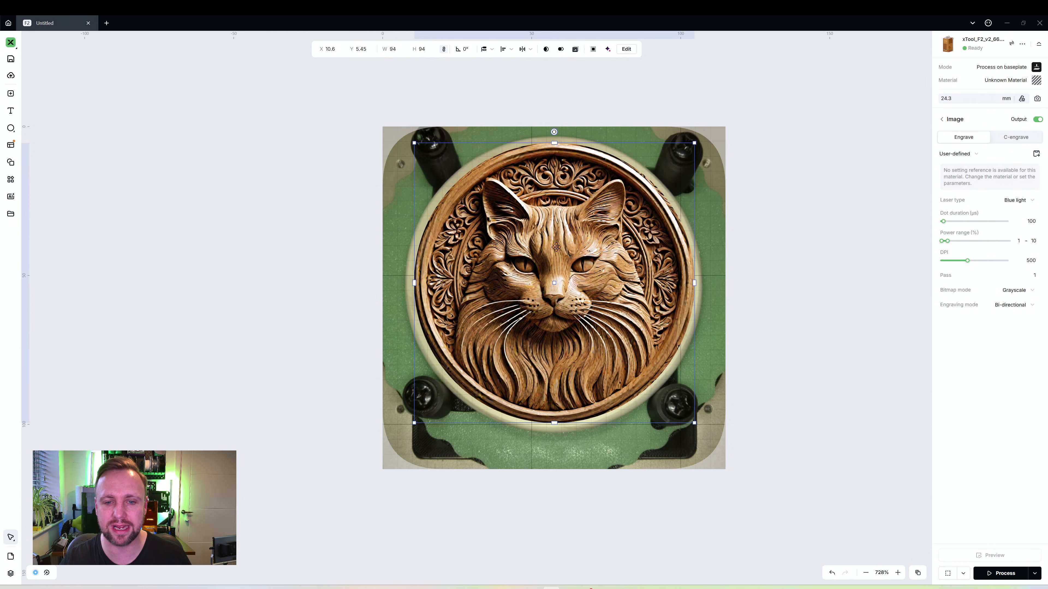
Step: Place a copy of the masked cat image to the right and bring up its image editing tools
left_click_drag(553, 283, 565, 295)
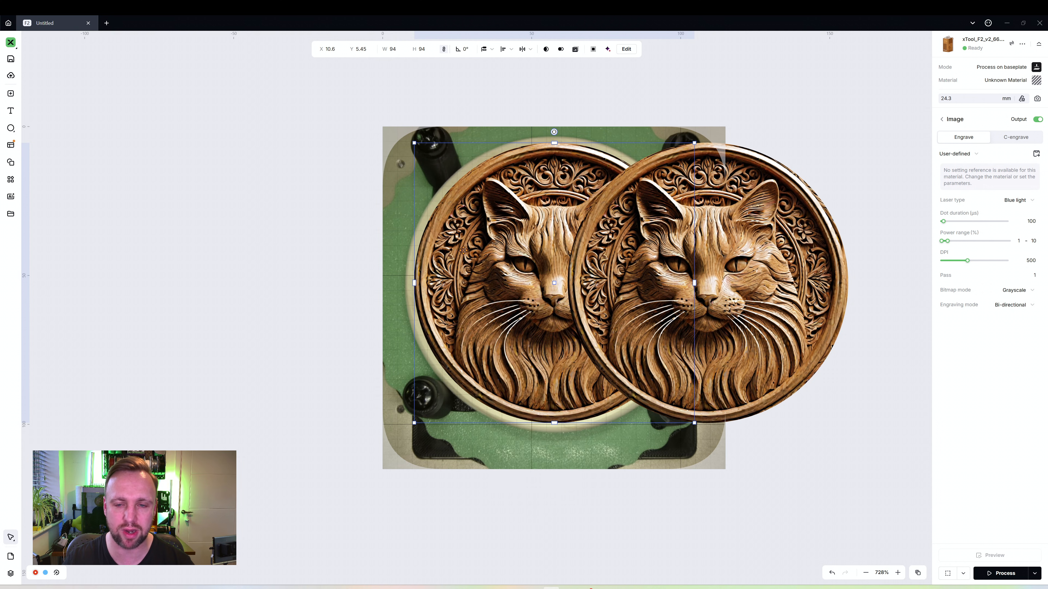
right_click(735, 203)
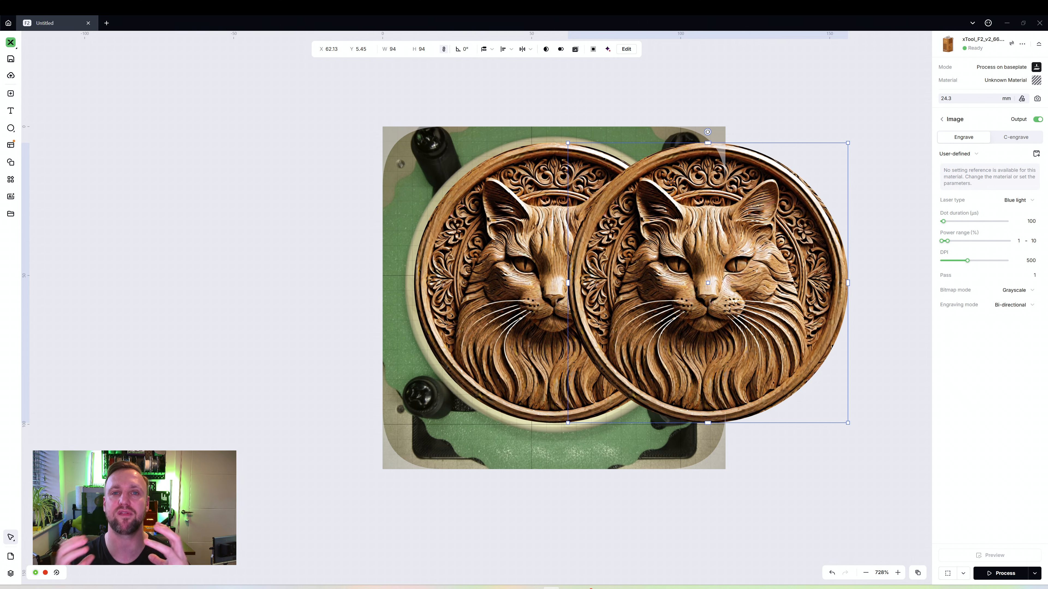
left_click(625, 48)
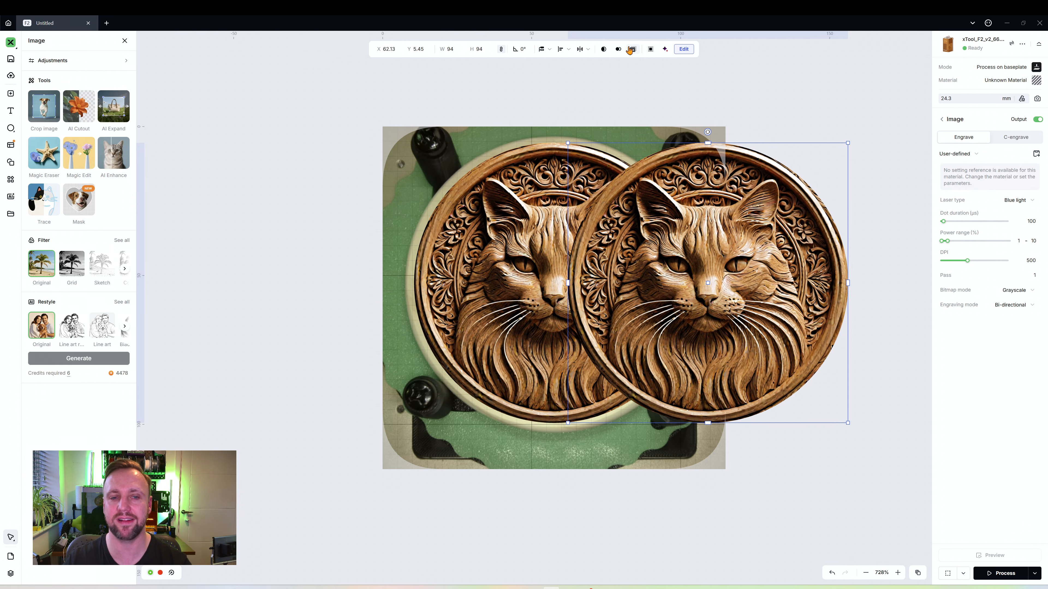
Step: In Adjustments, make the copied cat grayscale at a level of about 171
left_click(50, 60)
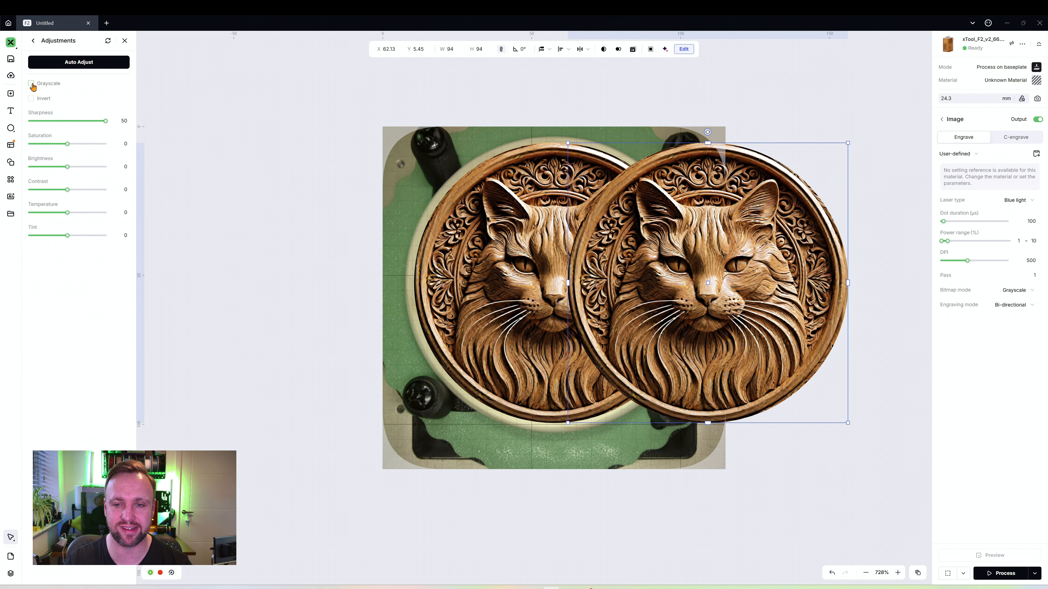
left_click(30, 83)
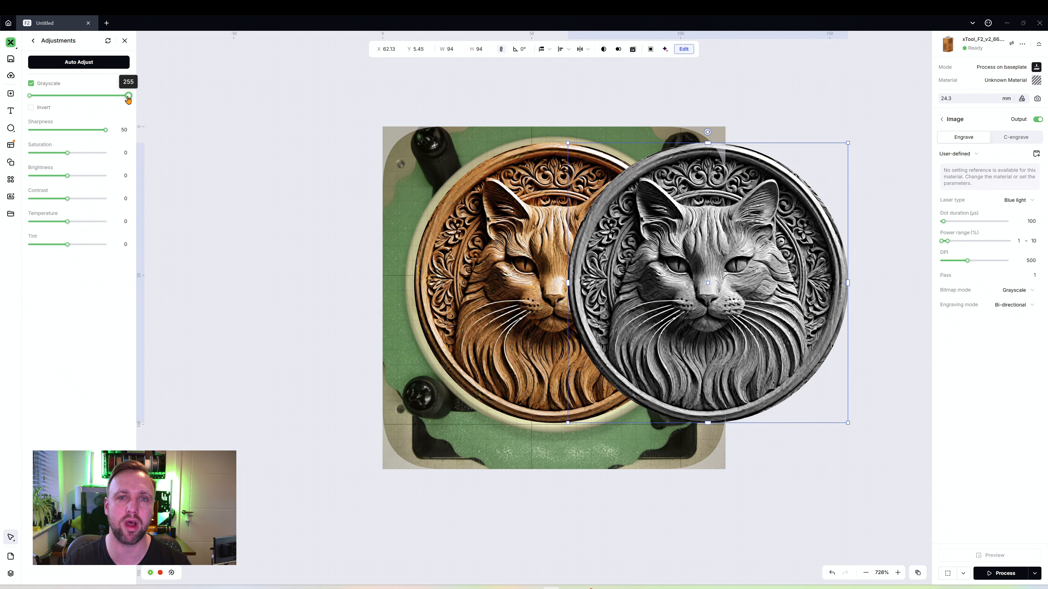
left_click_drag(128, 98, 114, 98)
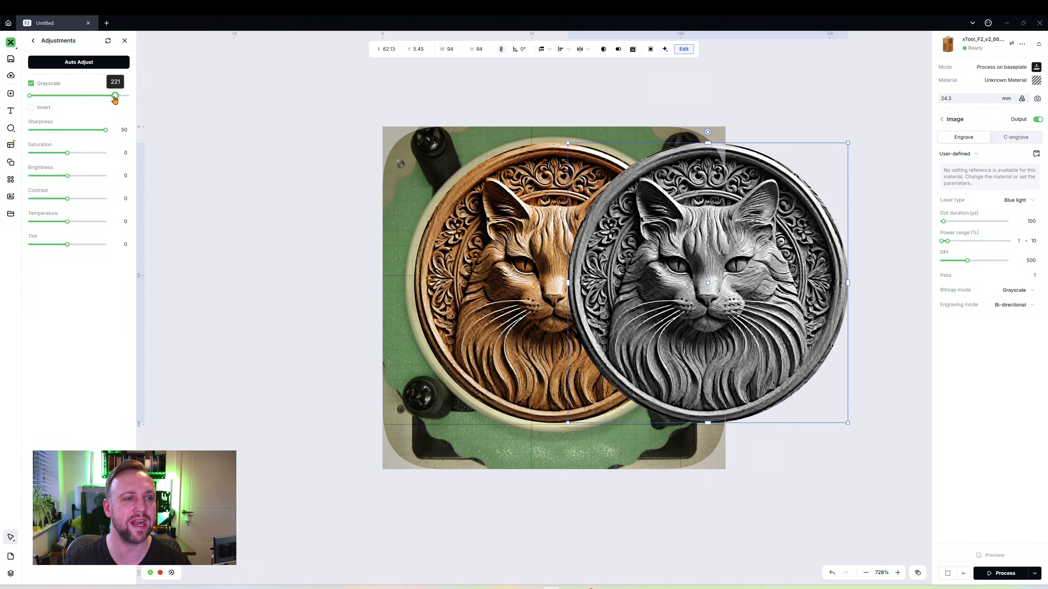
left_click_drag(113, 95, 95, 95)
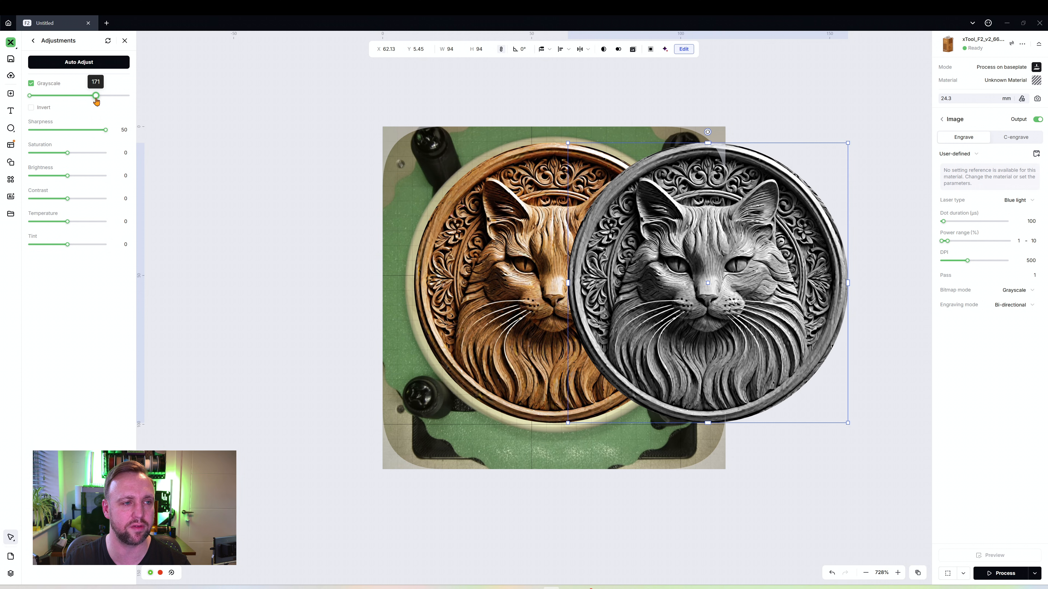
left_click_drag(95, 95, 104, 95)
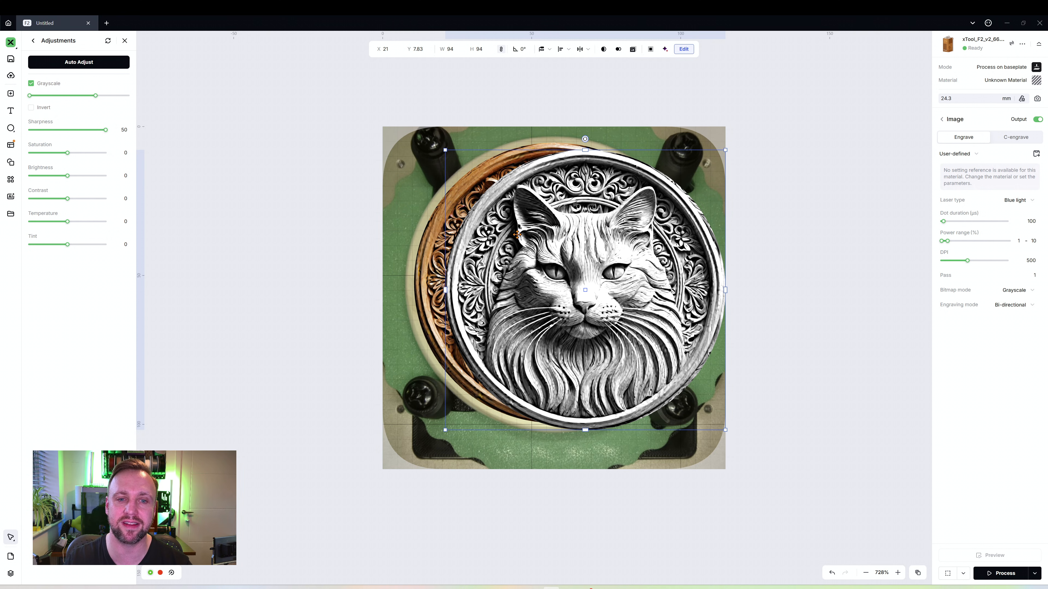
Step: Move the grayscale copy back over the coaster, covering the original
left_click_drag(585, 289, 553, 282)
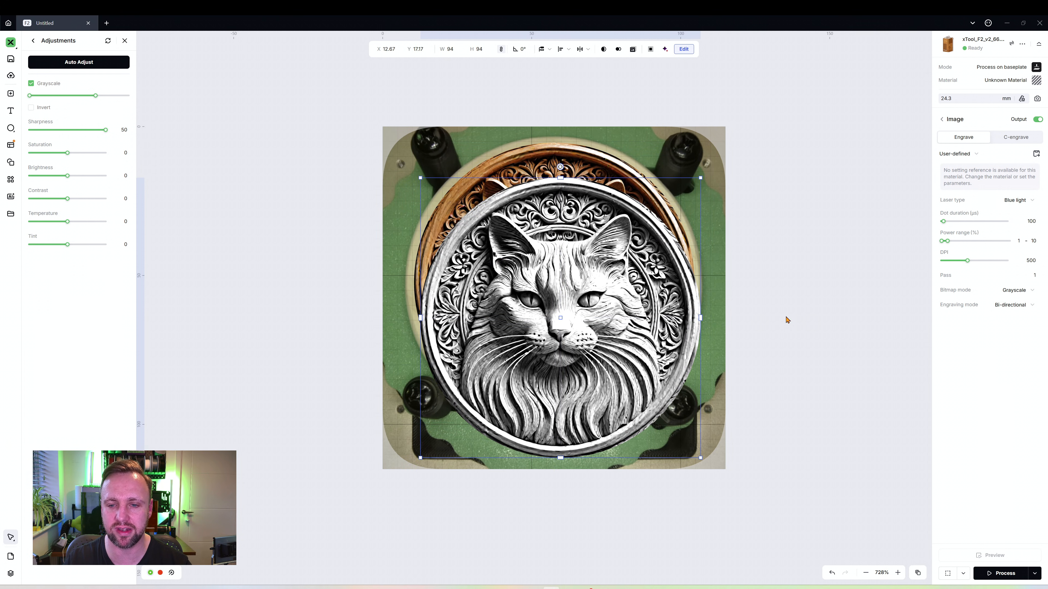
left_click(125, 40)
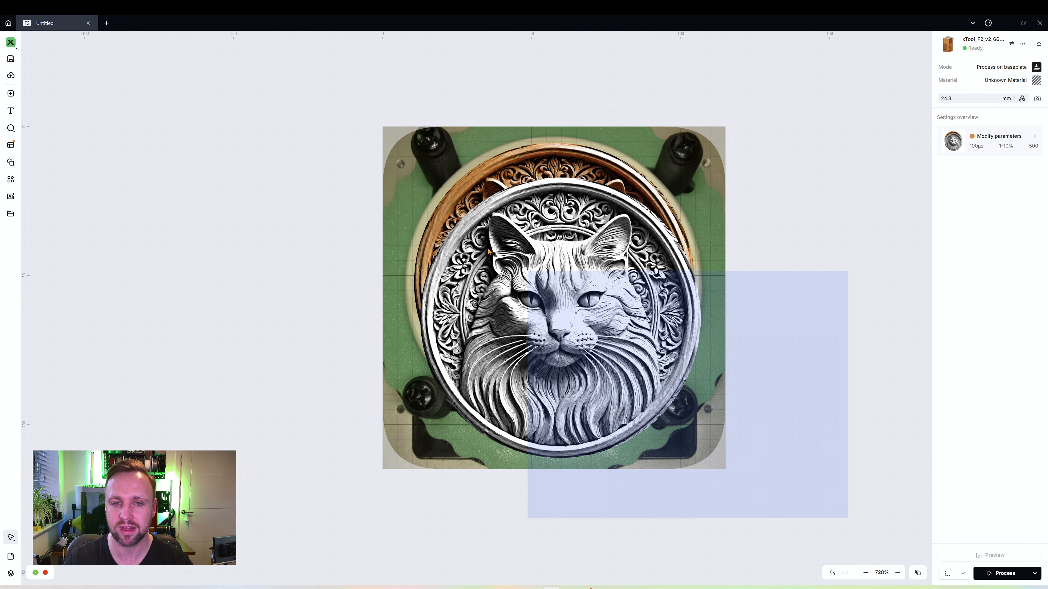
Step: Select both cat images and center-align them so they overlap exactly
left_click(553, 298)
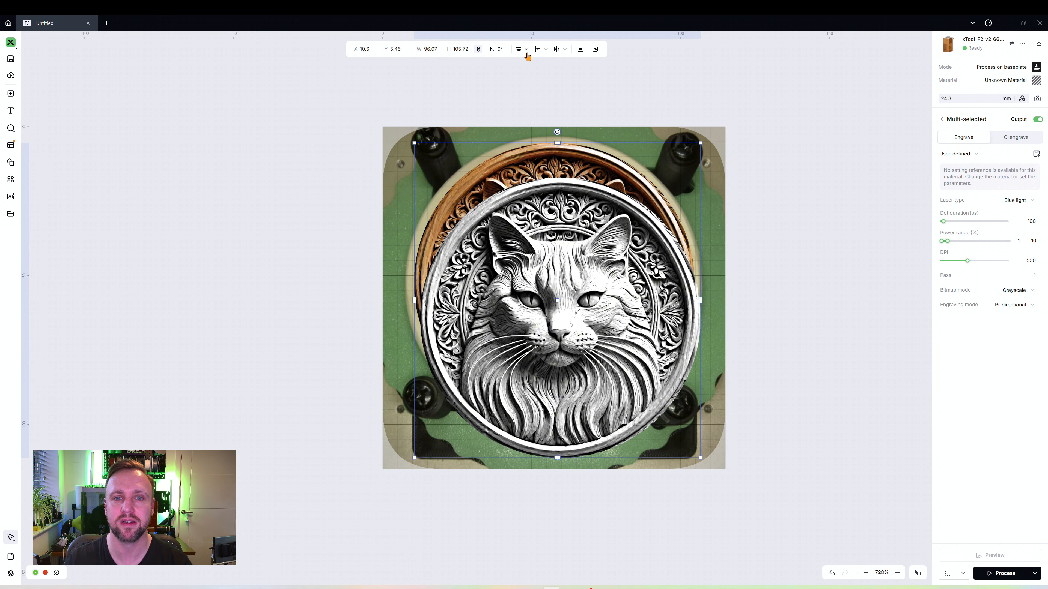
mouse_move(545, 49)
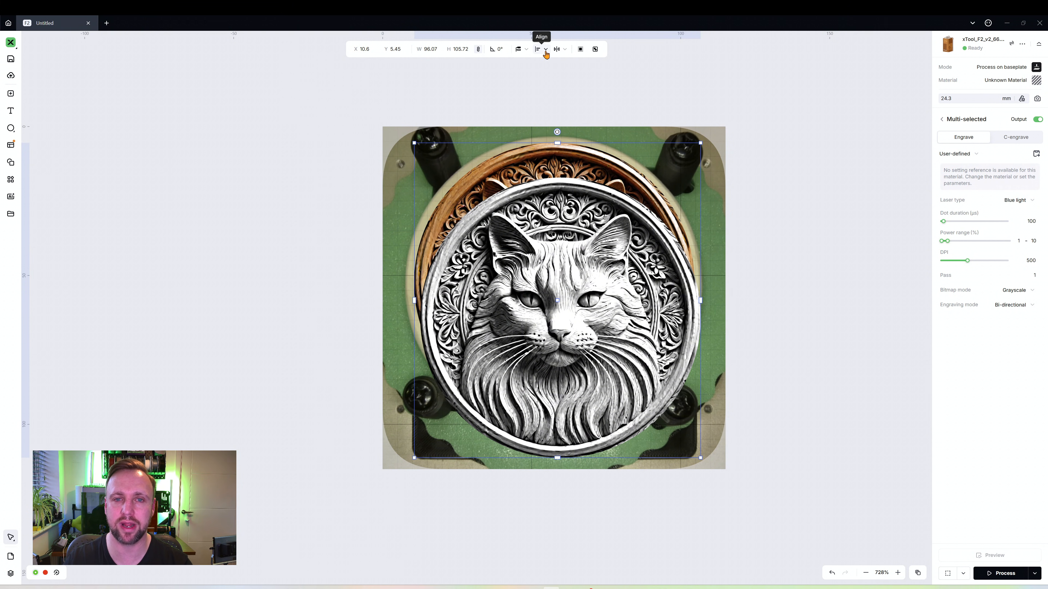
left_click(539, 48)
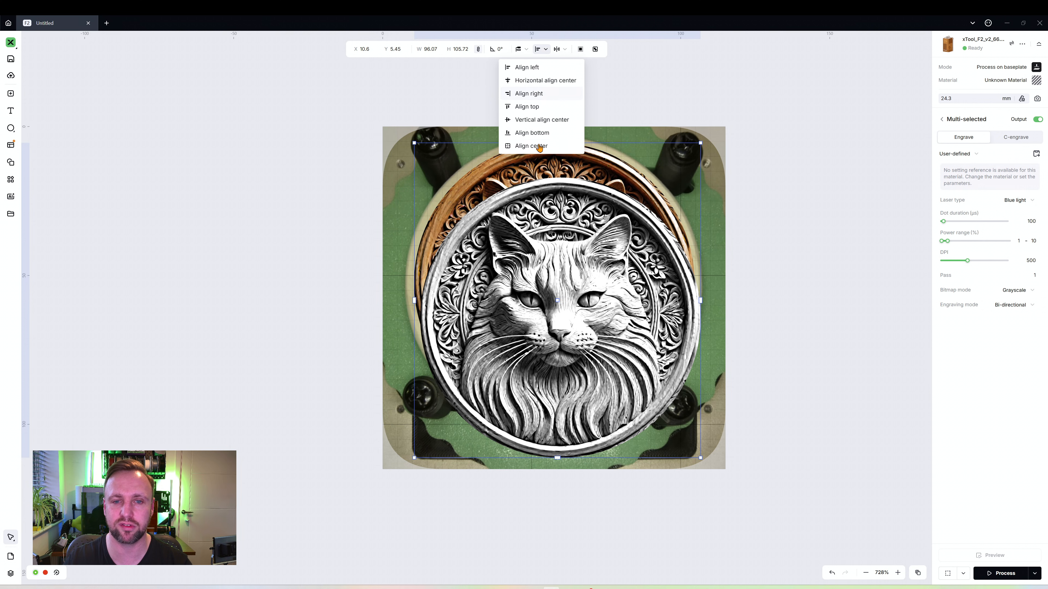
left_click(530, 145)
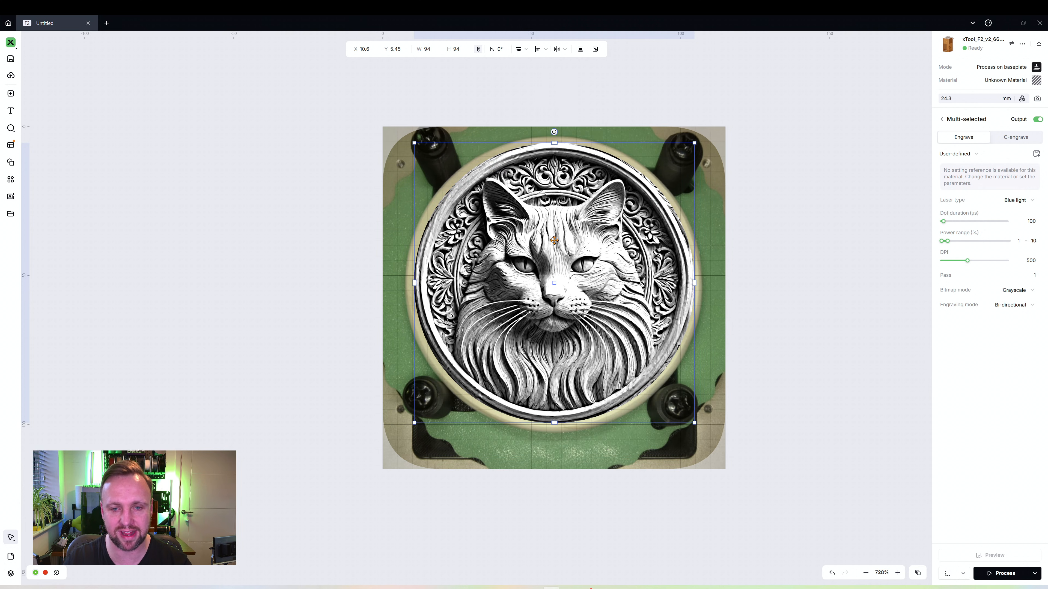
Step: Test-move the aligned pair and put it back in place on the coaster
right_click(560, 232)
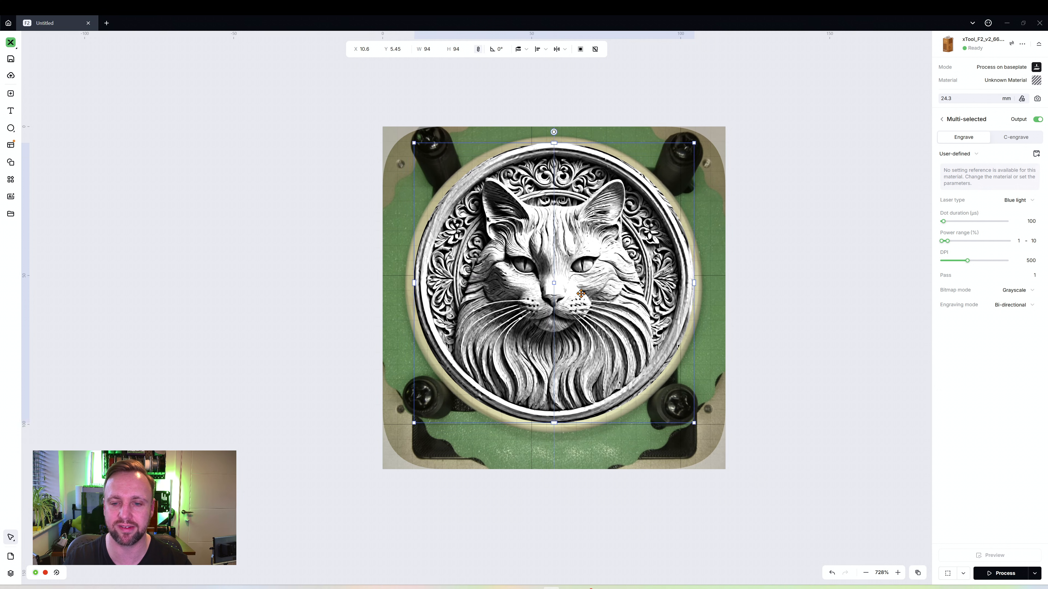
left_click_drag(553, 297, 580, 282)
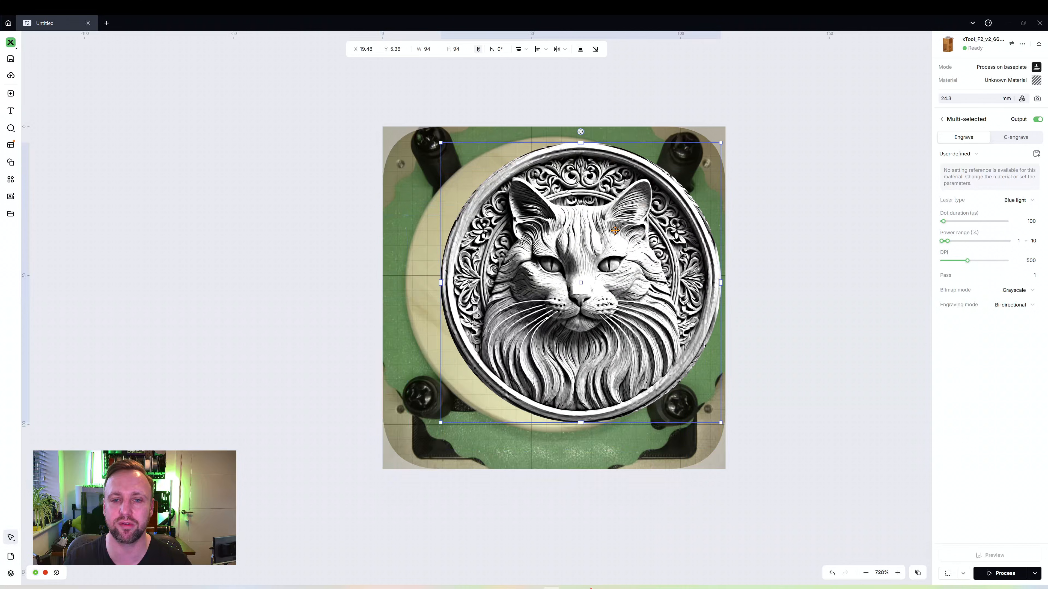
left_click_drag(580, 282, 488, 241)
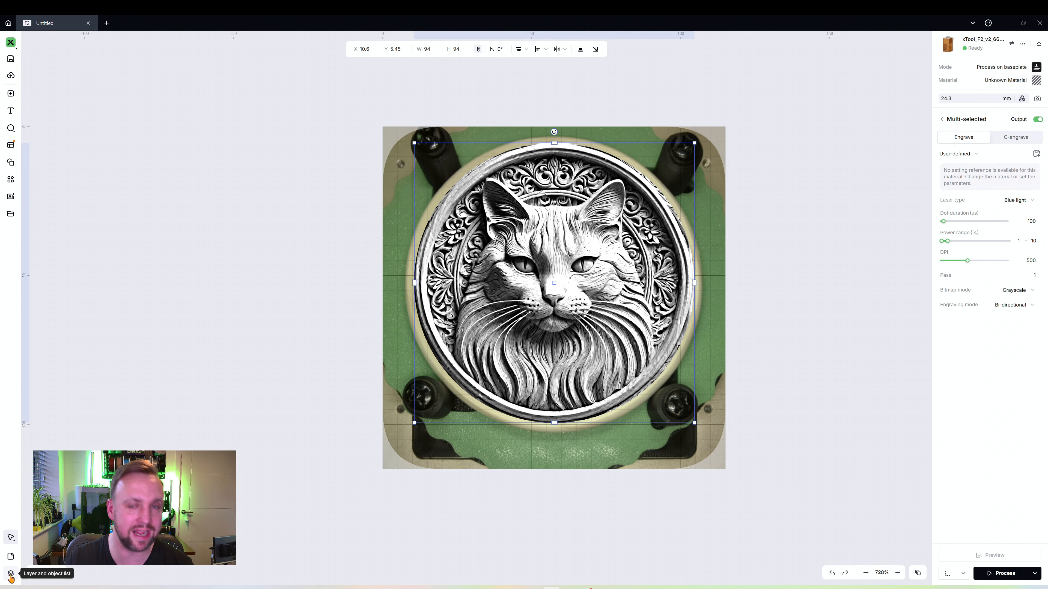
Step: In the layer and object list, rename the Red layer holding a cat image to 'First Pass'
left_click(10, 573)
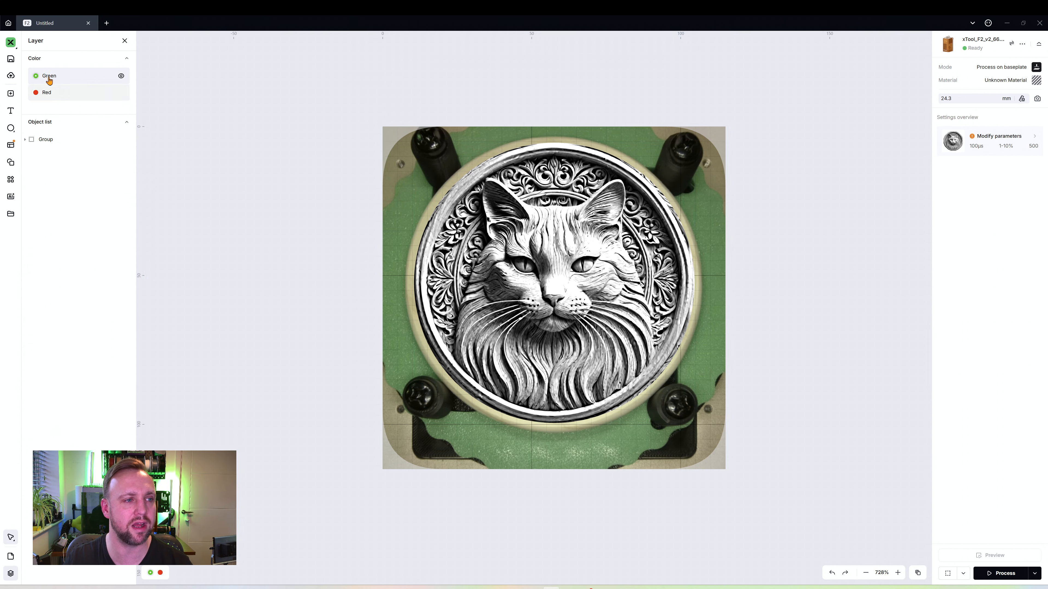
left_click(45, 92)
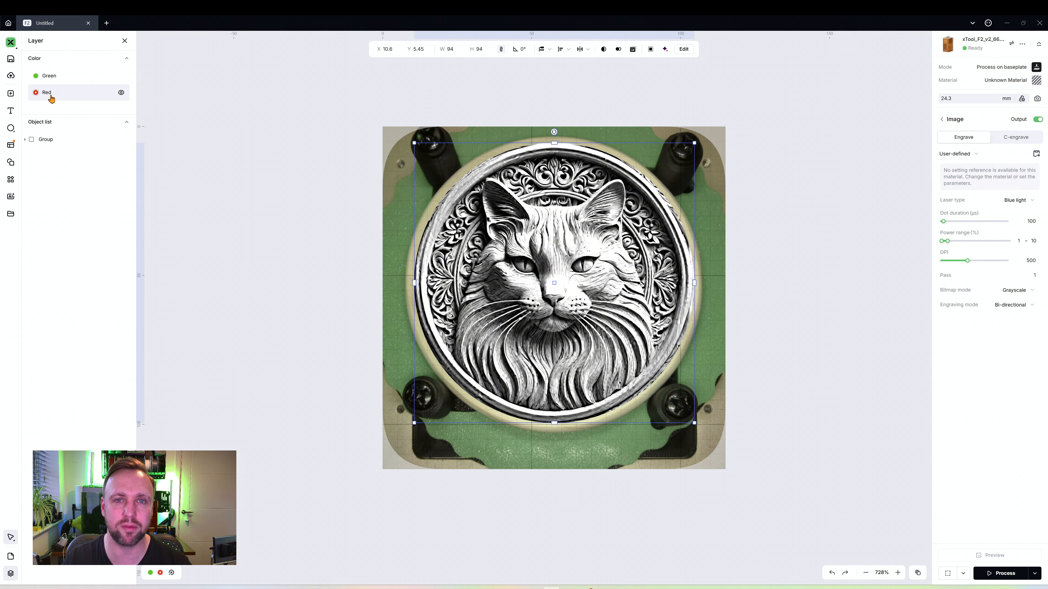
left_click(48, 75)
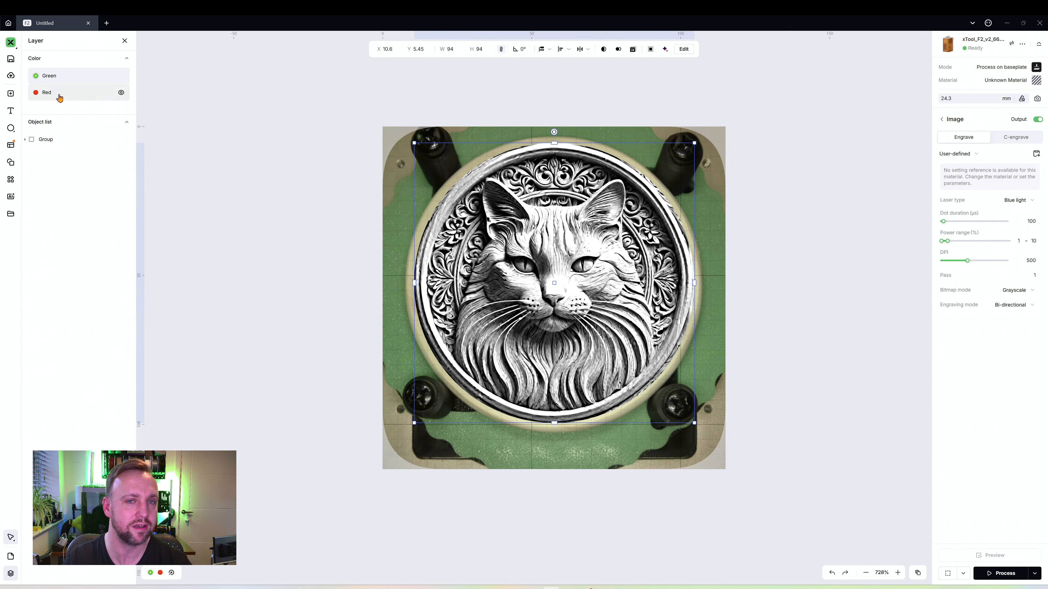
left_click(74, 92)
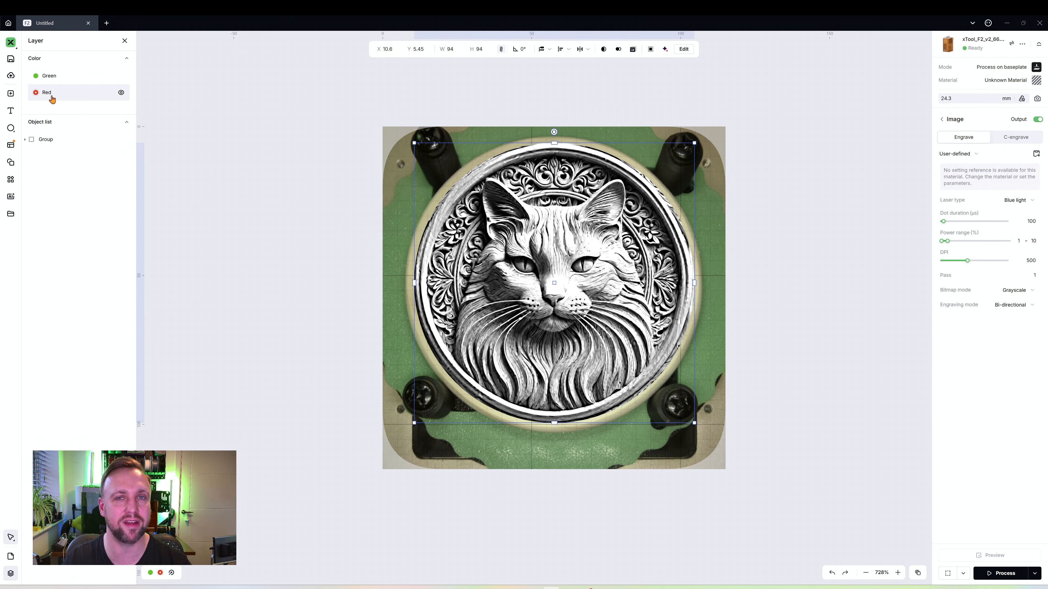
right_click(46, 92)
type("First Pa")
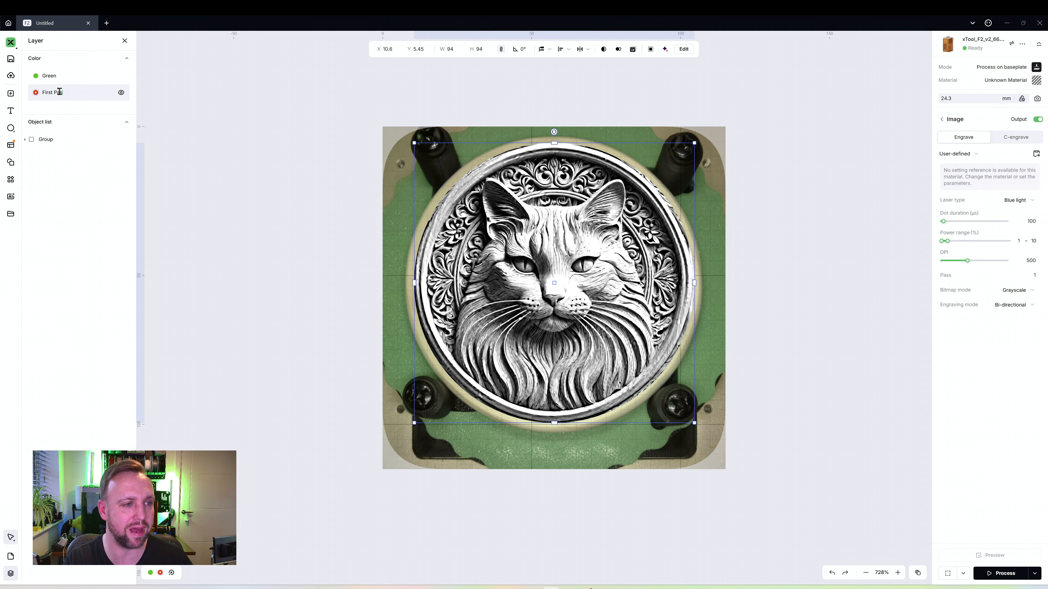
right_click(51, 92)
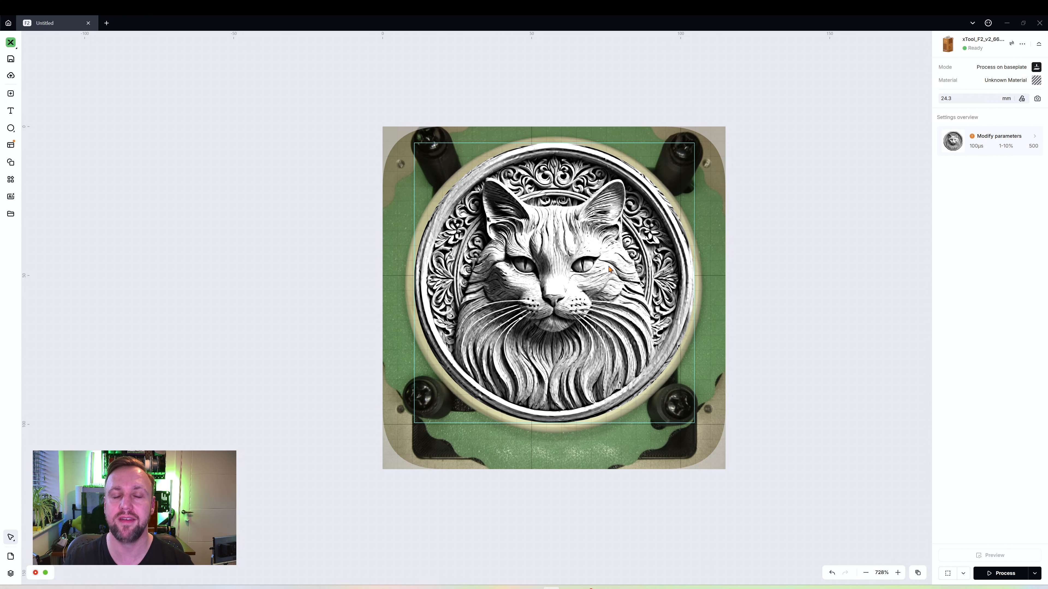
Step: Apply Bamboo Coaster as the material for both cat images and accept the flammable-material tip
left_click(608, 269)
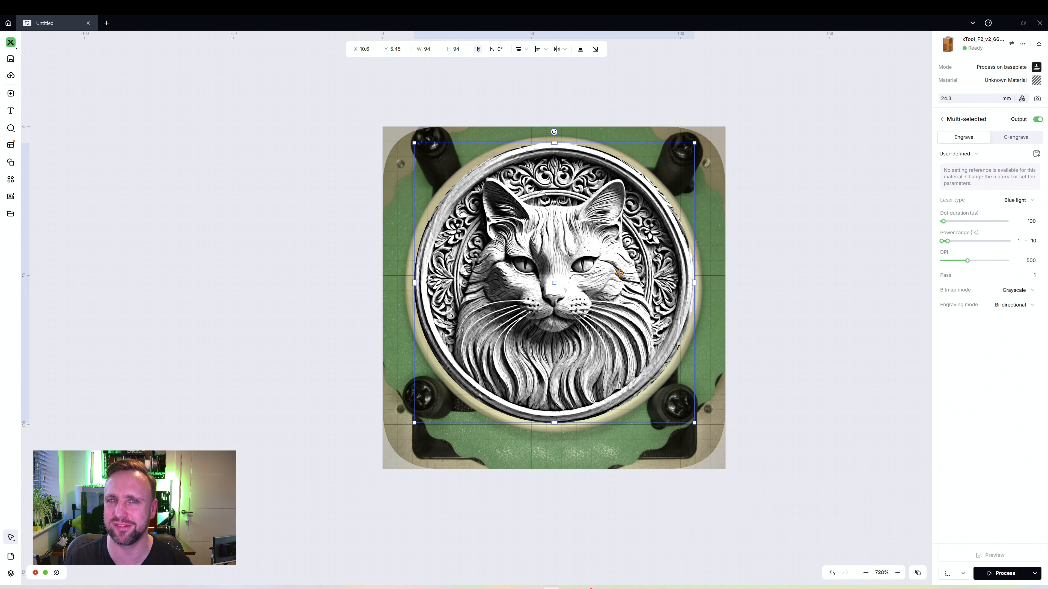
mouse_move(601, 212)
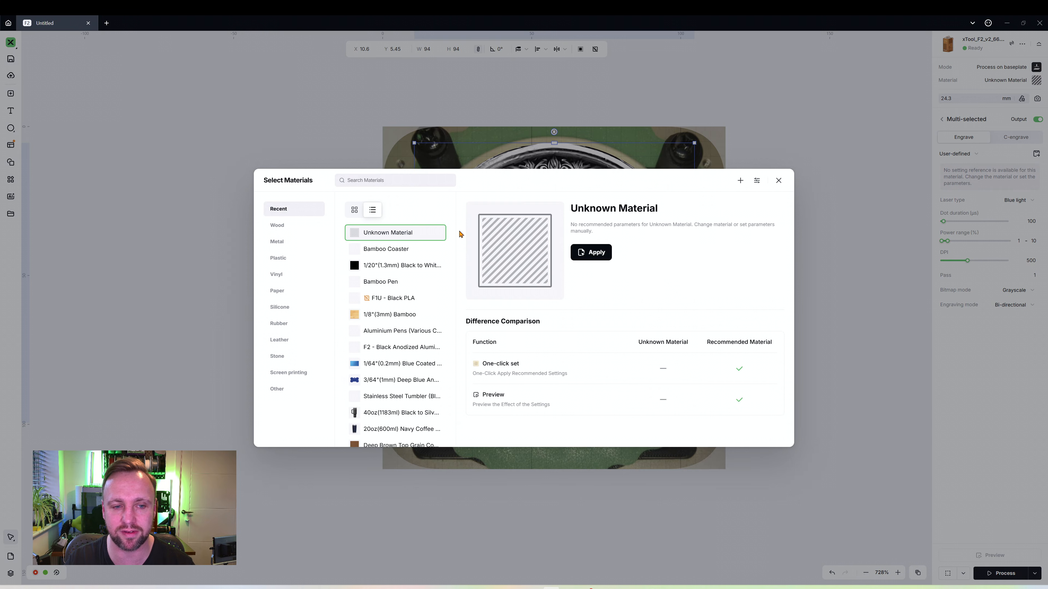
left_click(386, 249)
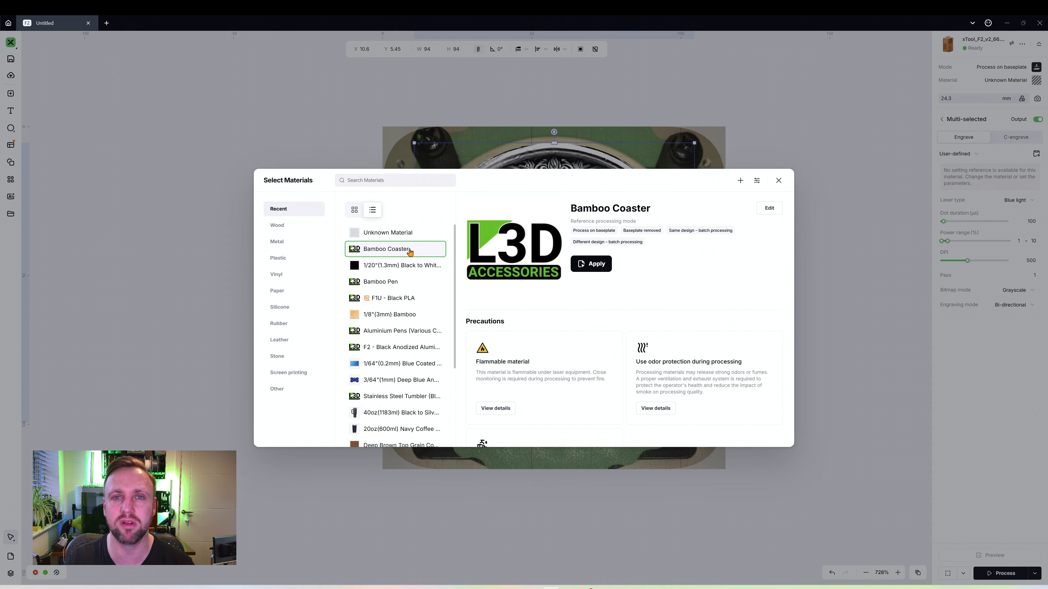
left_click(590, 263)
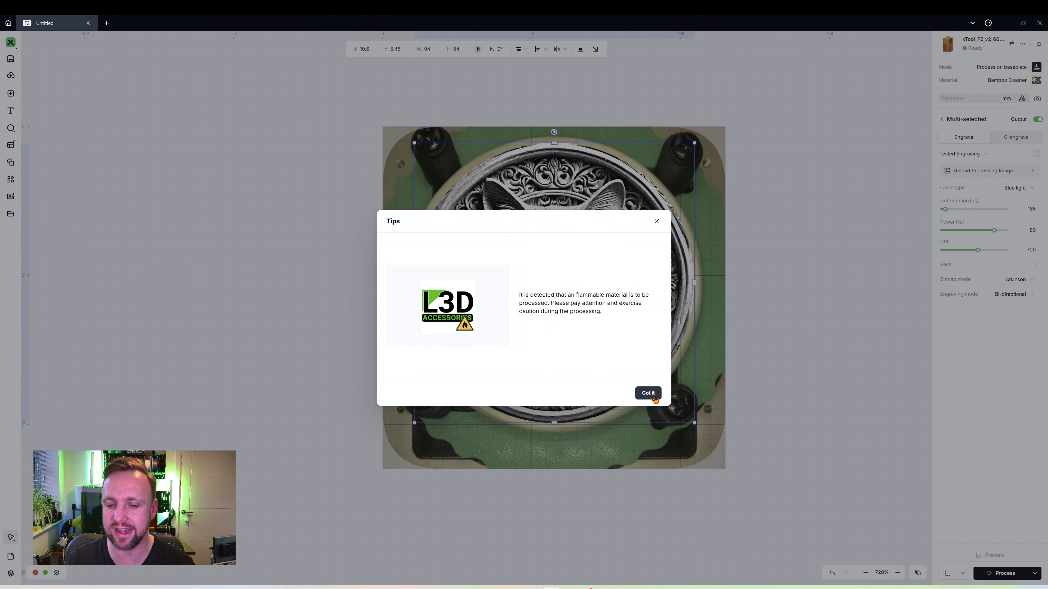
left_click(647, 392)
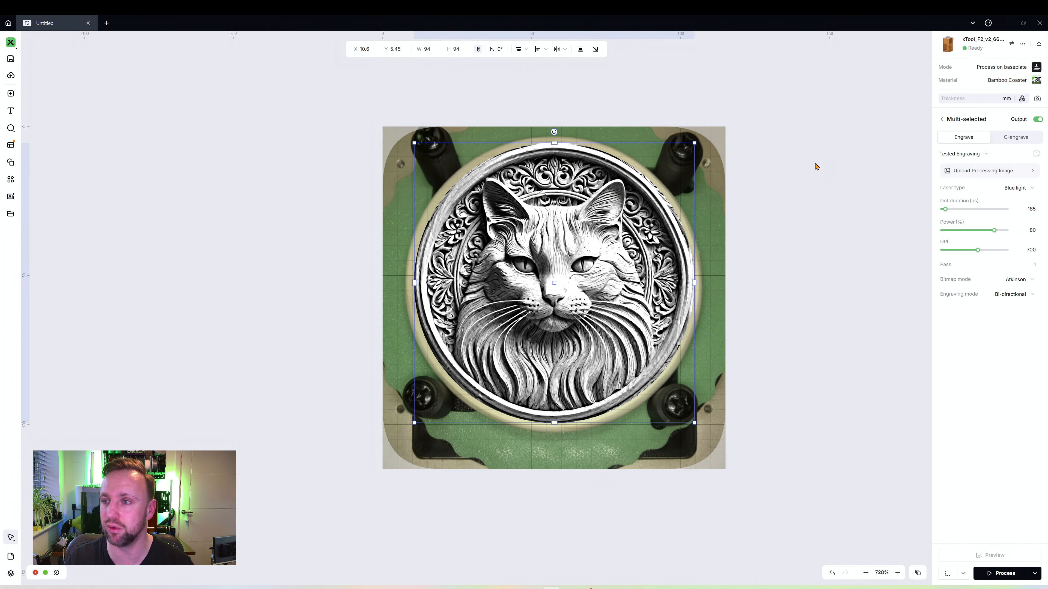
left_click(962, 153)
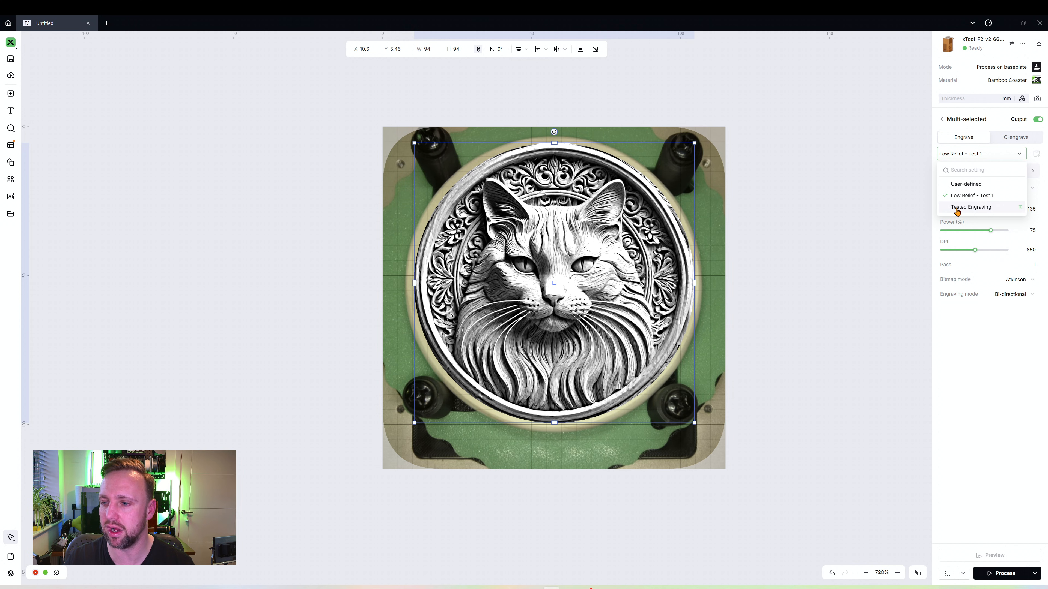
left_click(969, 206)
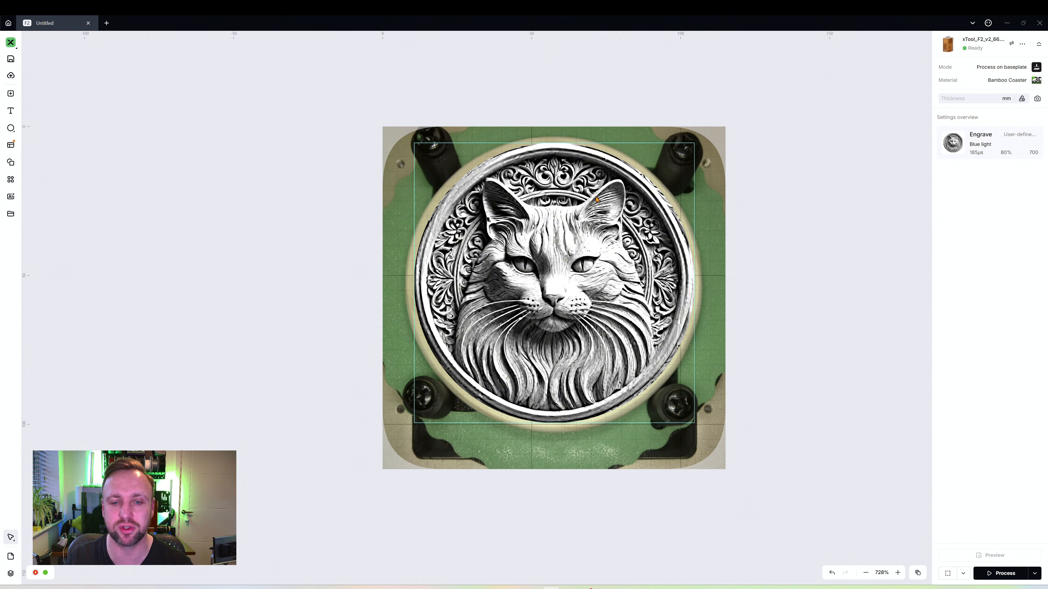
mouse_move(590, 295)
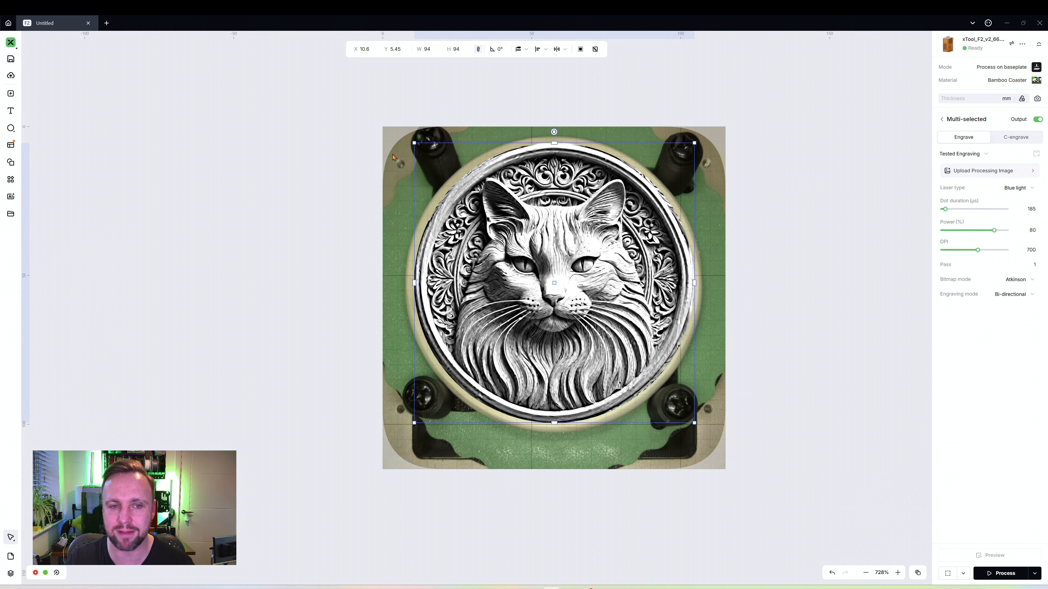
mouse_move(805, 374)
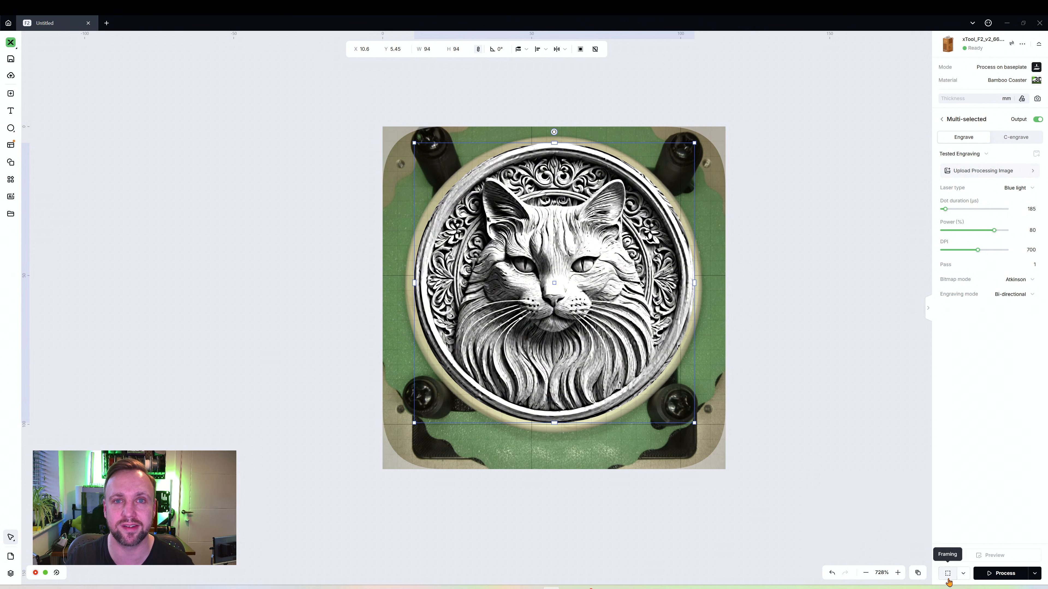
Step: Frame the design on the machine, then set the processing path to User defining, One by one, By layer
left_click(1004, 574)
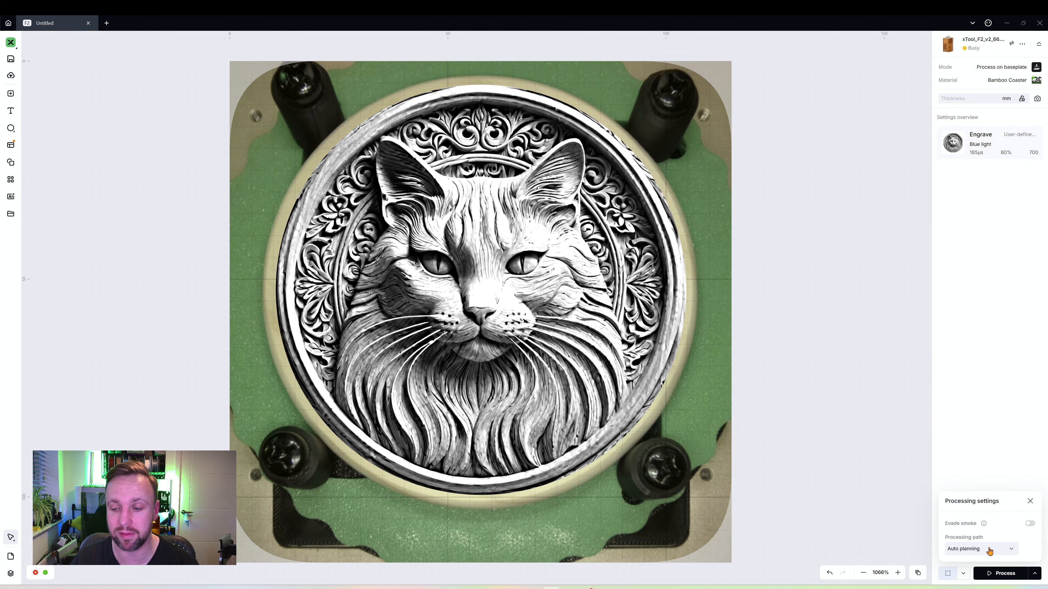
left_click(980, 548)
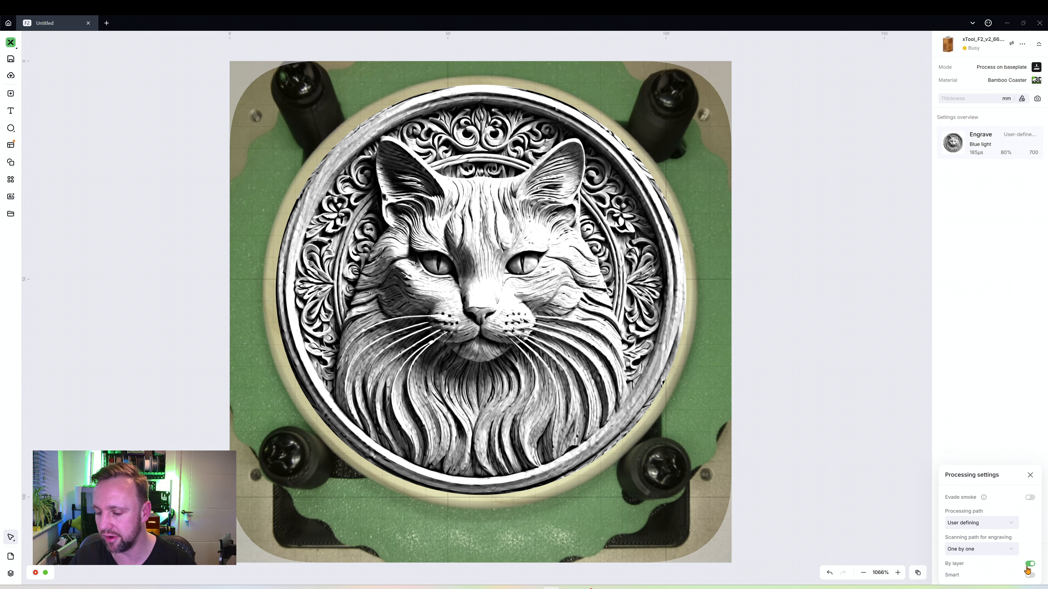
left_click(1029, 475)
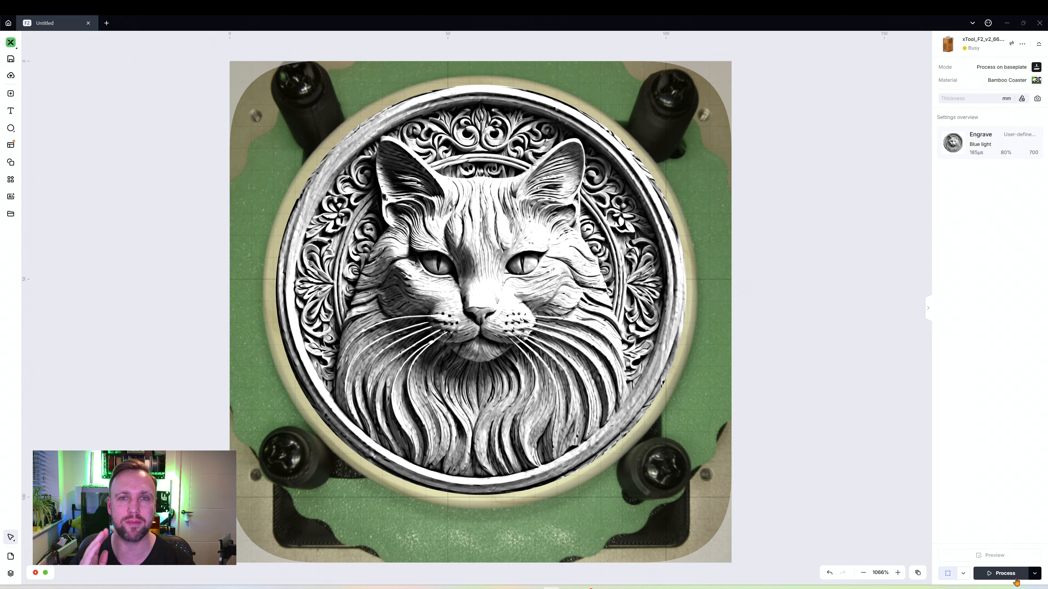
Step: Send the coaster design to processing, opening the check screen with a 01:00:01 estimate
left_click(1004, 573)
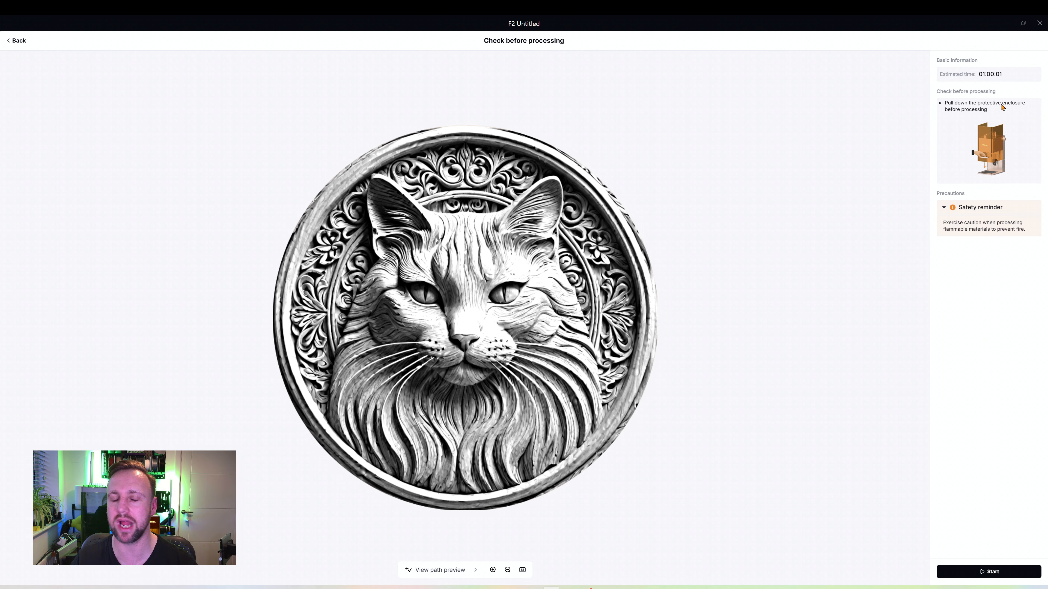
mouse_move(820, 214)
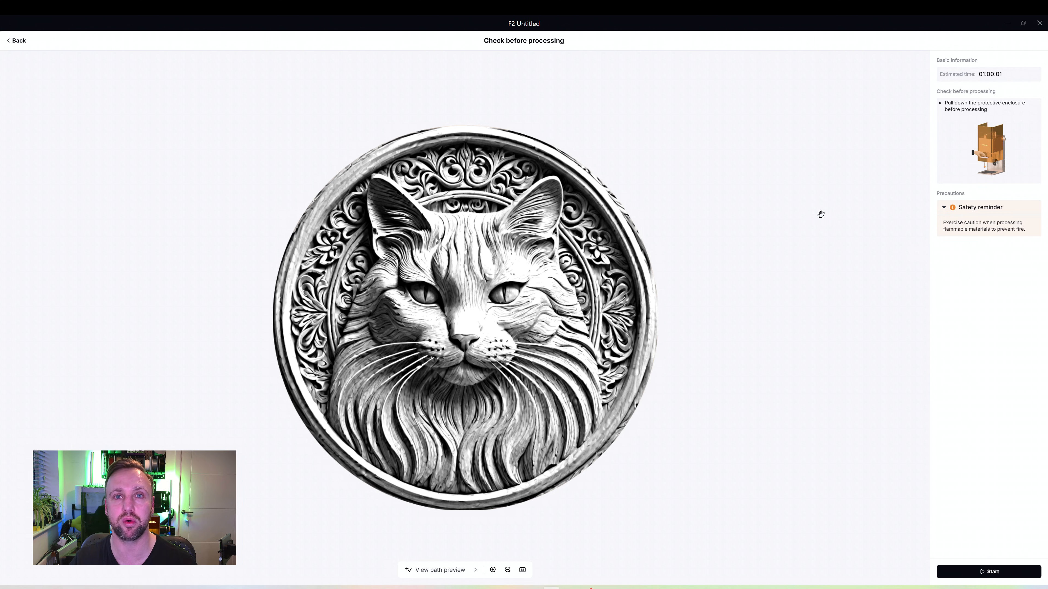
mouse_move(868, 354)
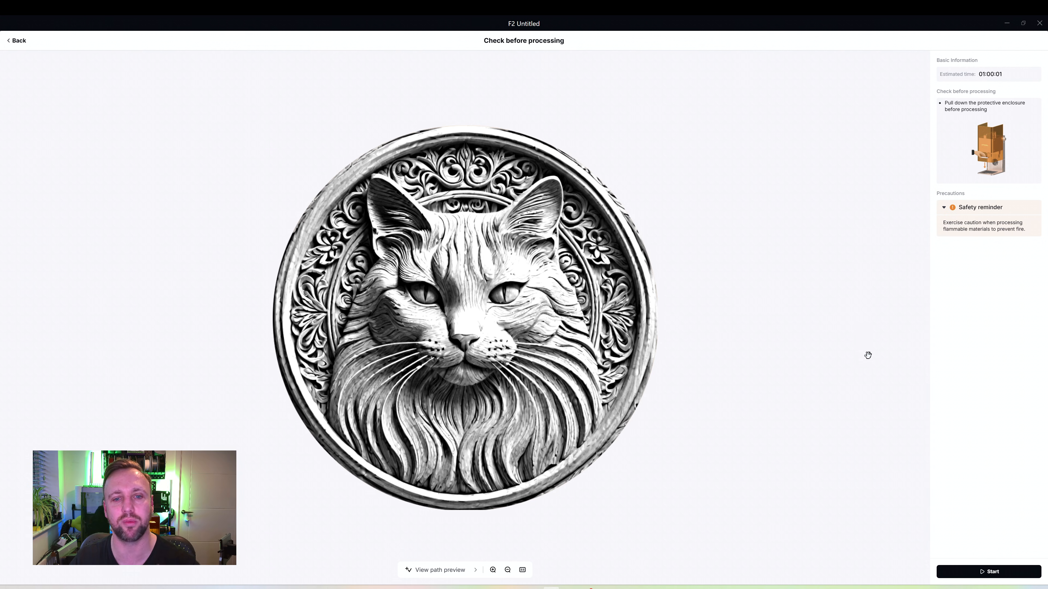